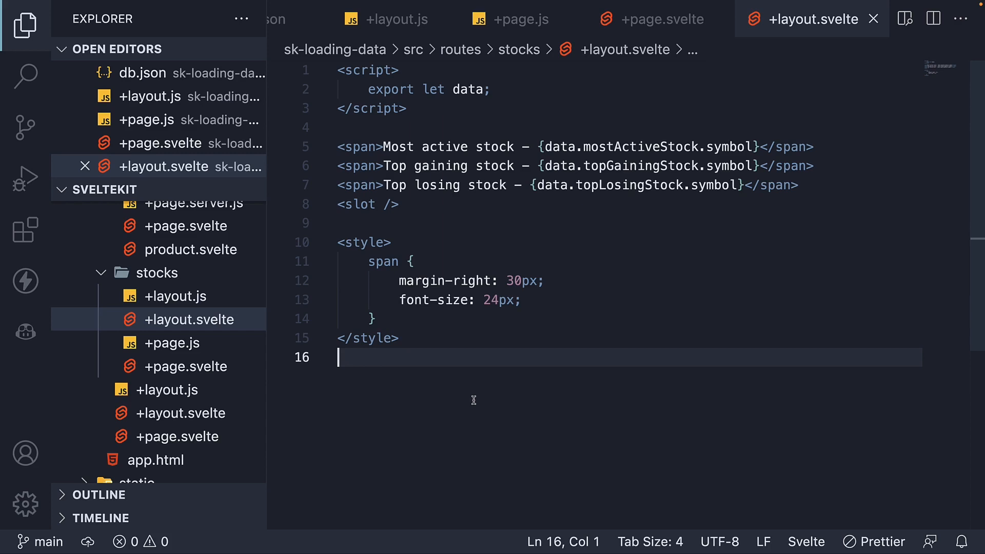
mouse_move(357, 409)
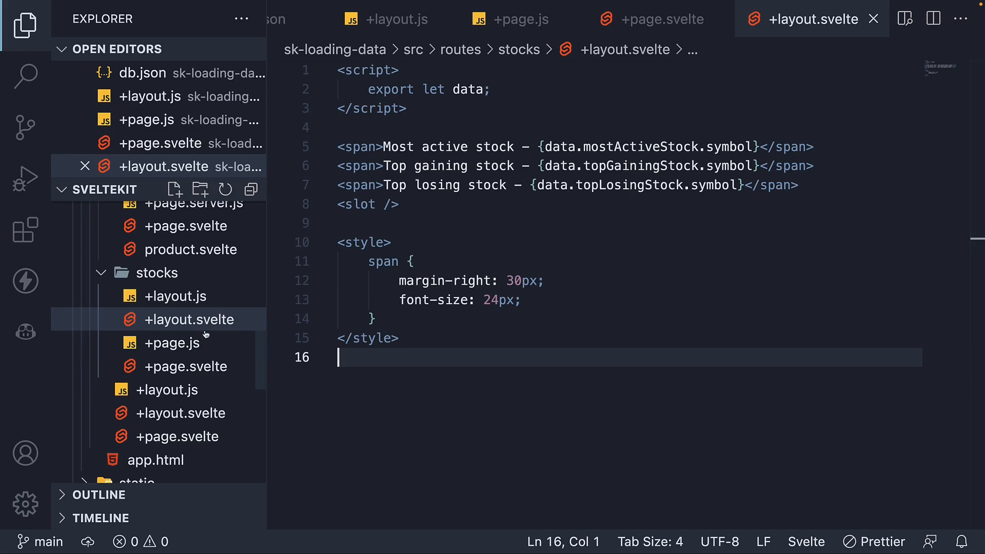
mouse_move(185, 366)
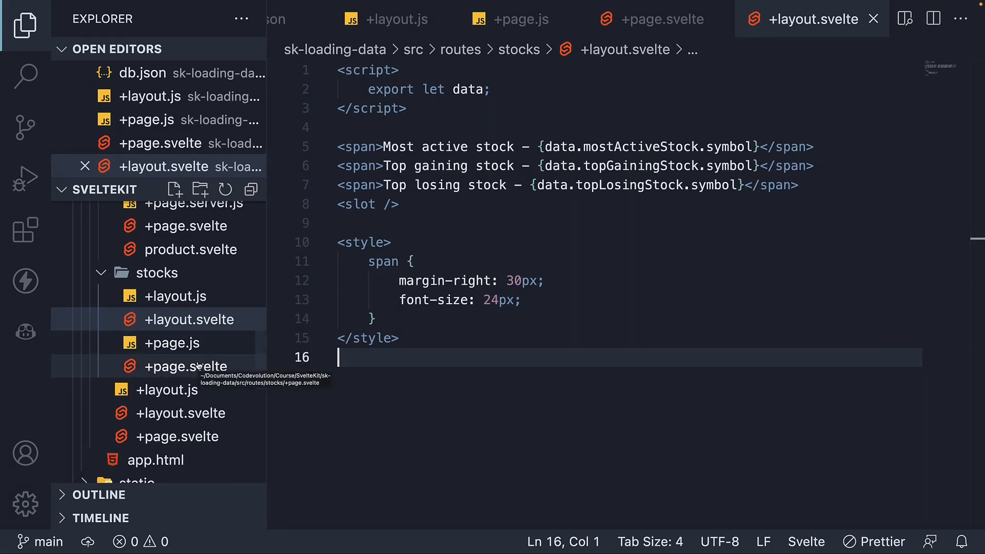
mouse_move(448, 282)
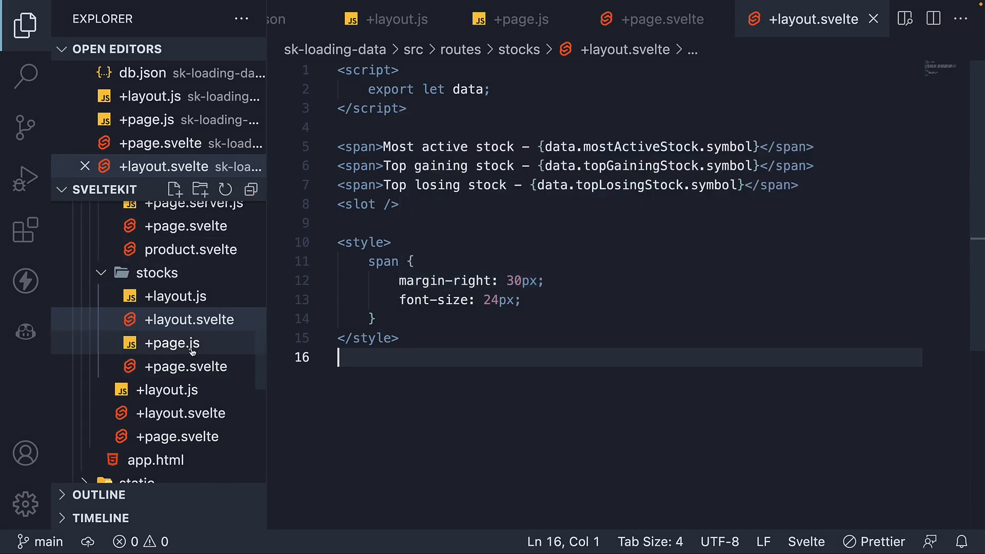
- Open the stocks route's +layout.js with its three-endpoint load function
left_click(177, 295)
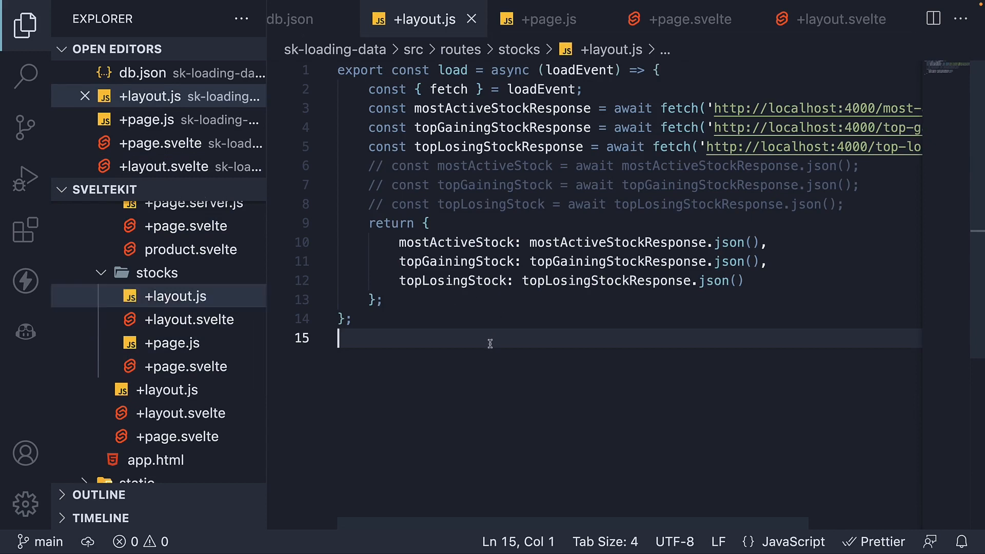
mouse_move(173, 342)
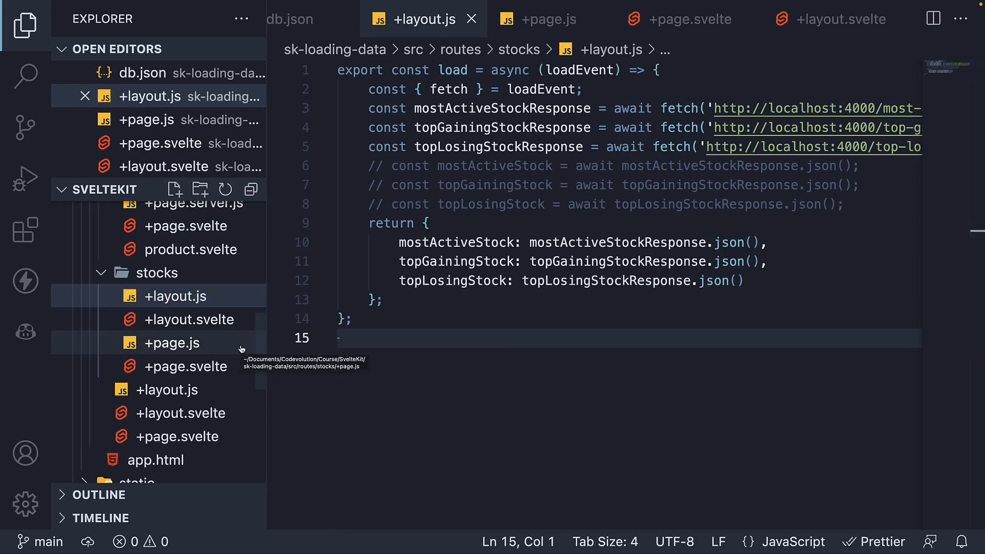
mouse_move(309, 19)
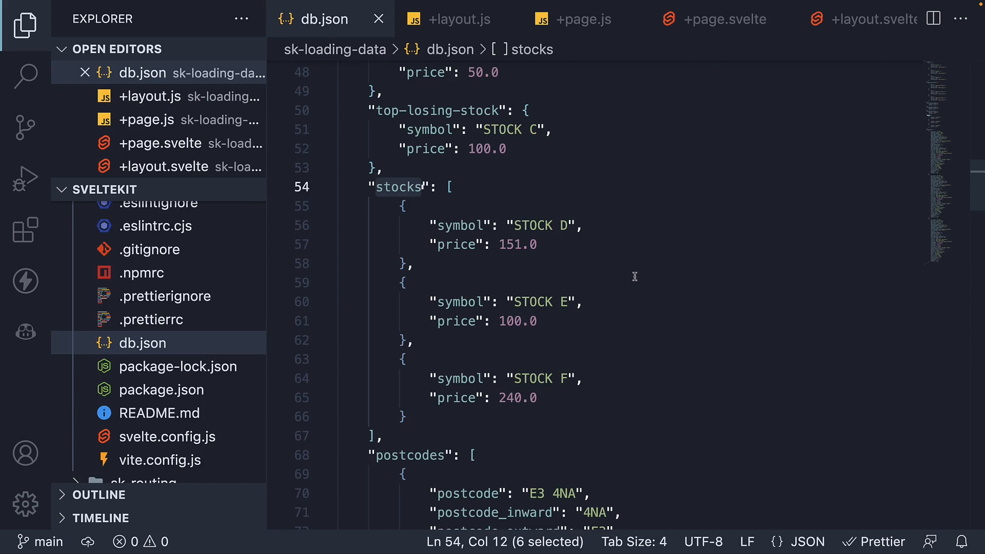
mouse_move(413, 185)
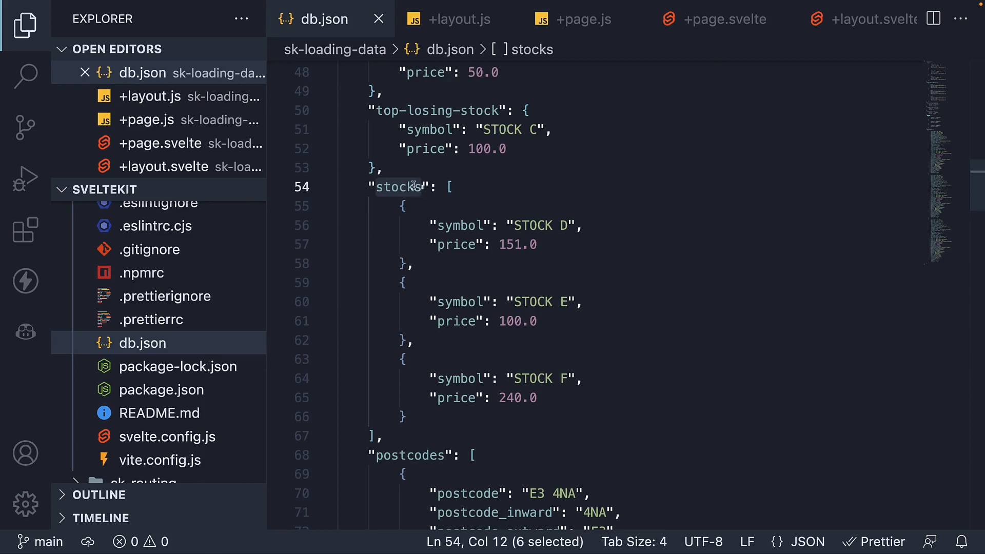
mouse_move(483, 387)
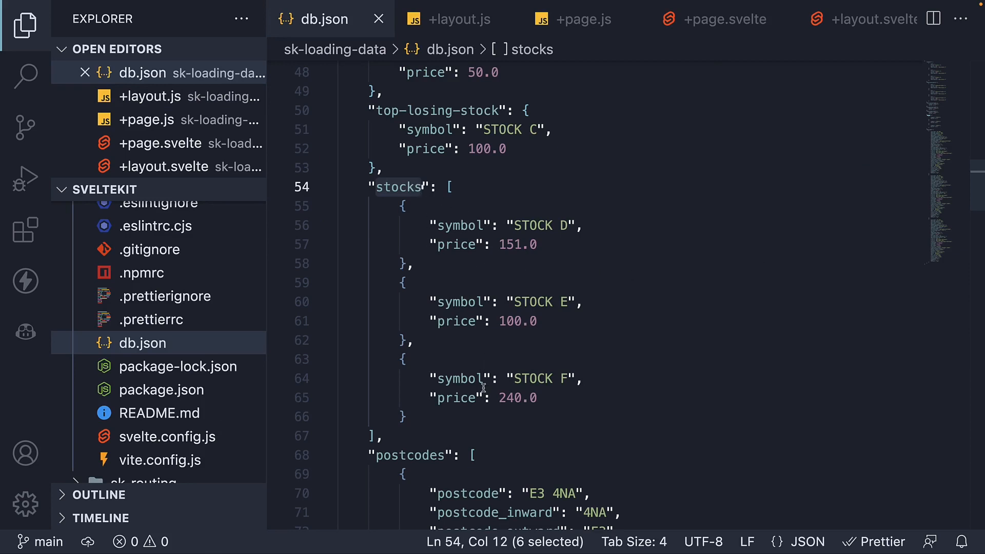
mouse_move(569, 310)
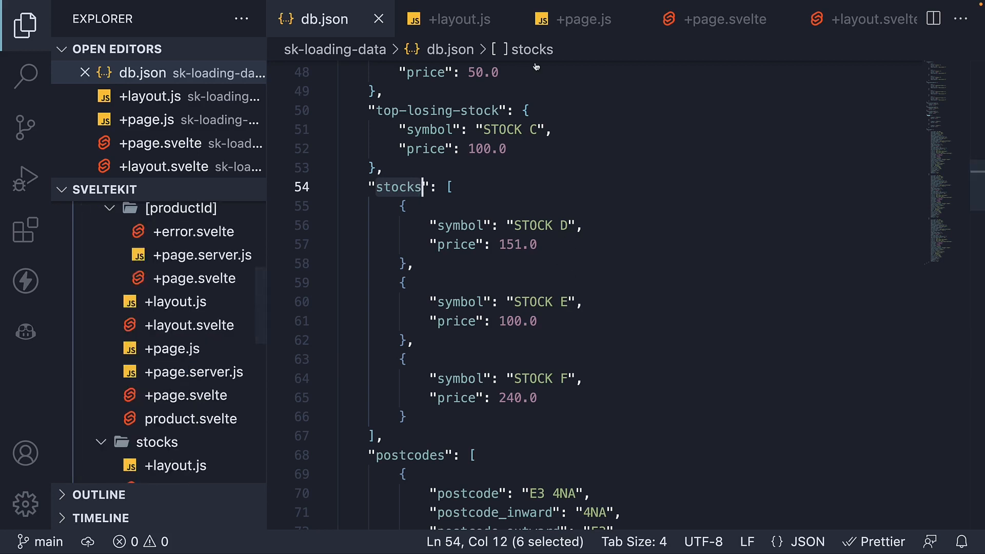
- Review the stocks +page.js load function and its returned stocks property
left_click(583, 19)
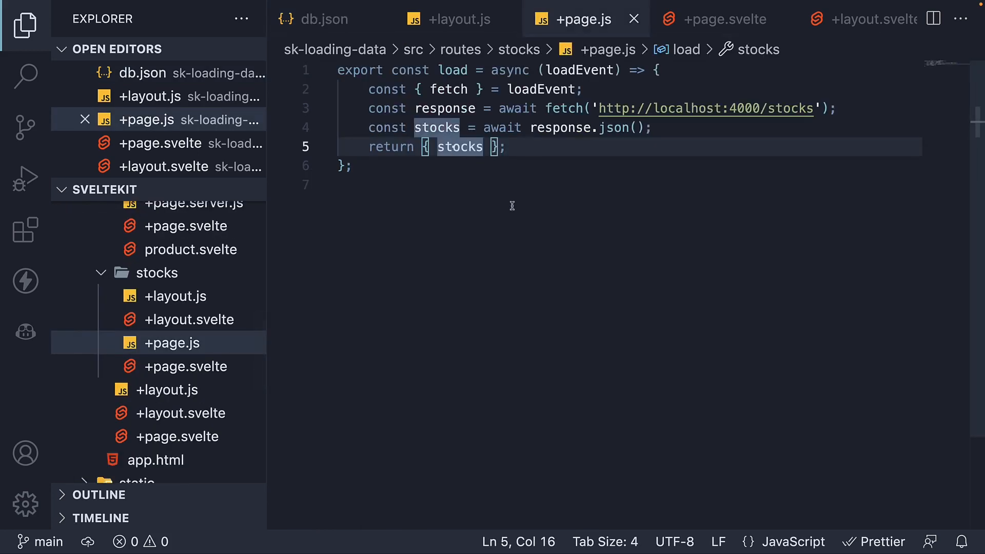
mouse_move(647, 166)
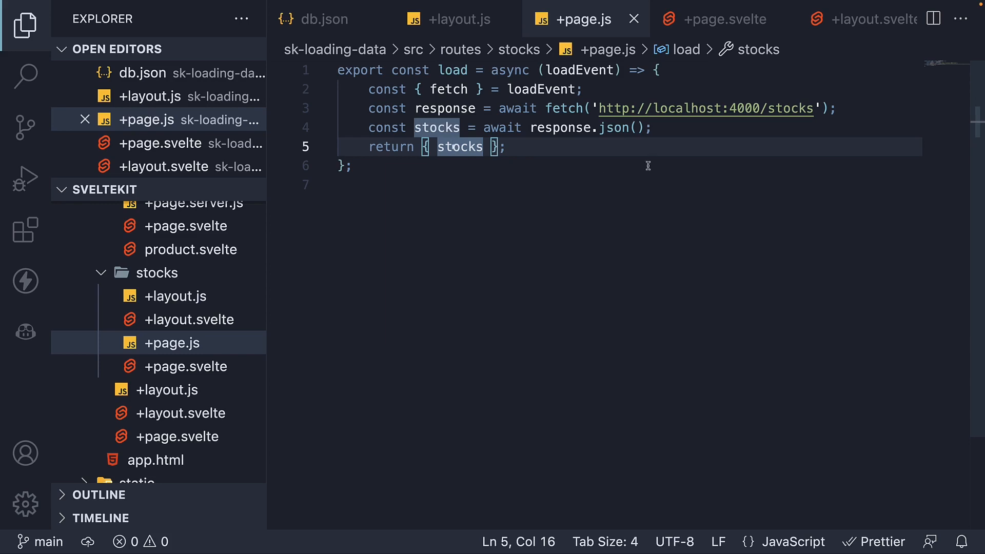
double_click(459, 147)
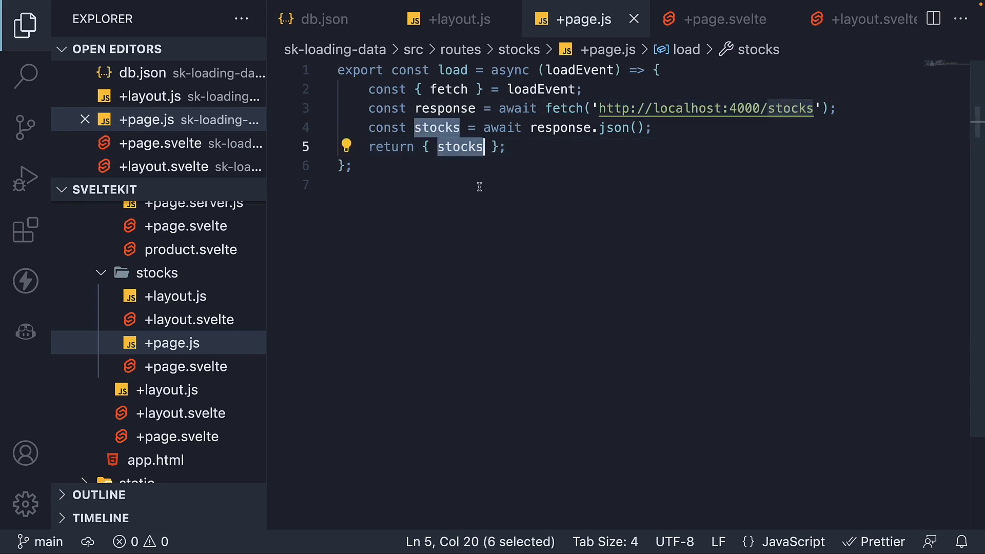
- Review +page.svelte's each-loop over data.stocks and its Actively trading stocks heading
left_click(185, 367)
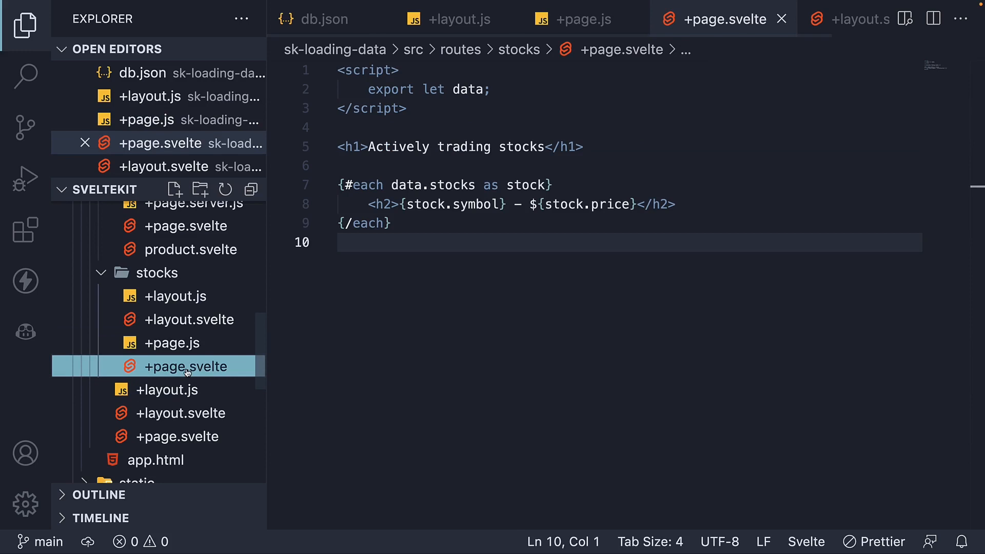
left_click(449, 185)
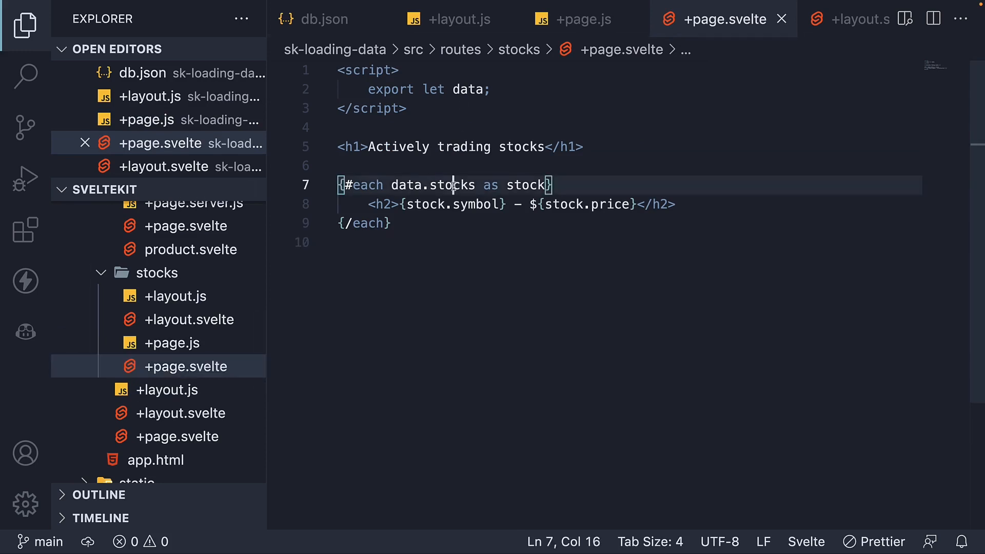
double_click(456, 185)
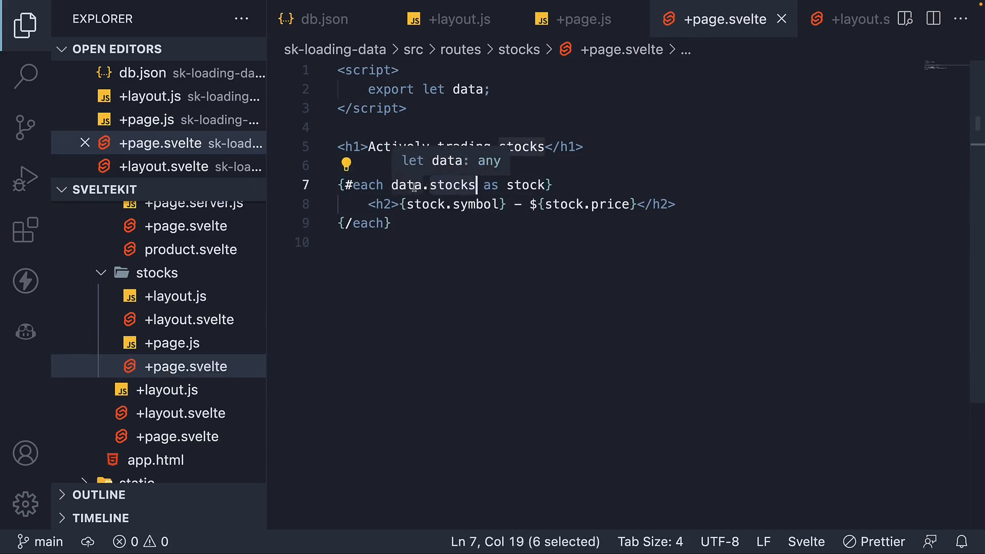
mouse_move(466, 205)
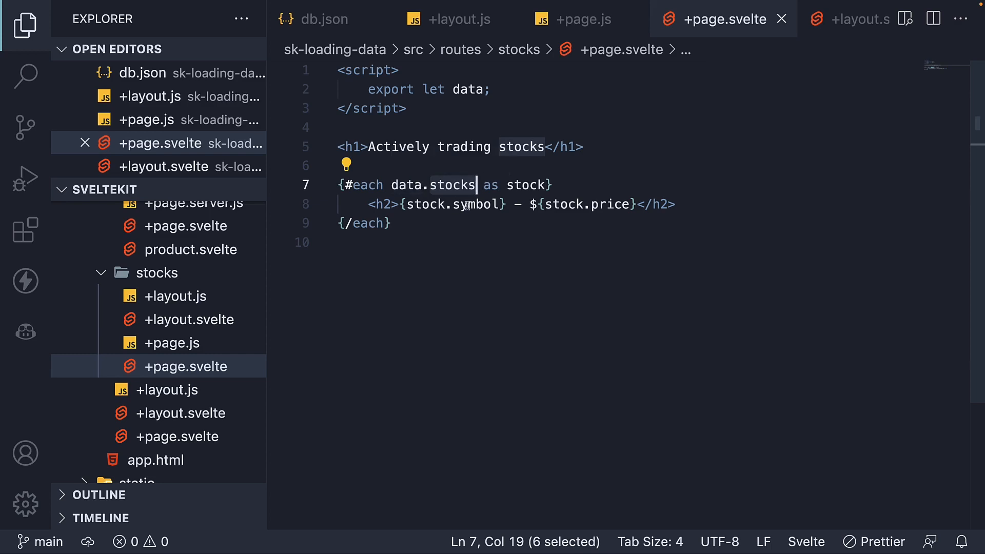
mouse_move(464, 254)
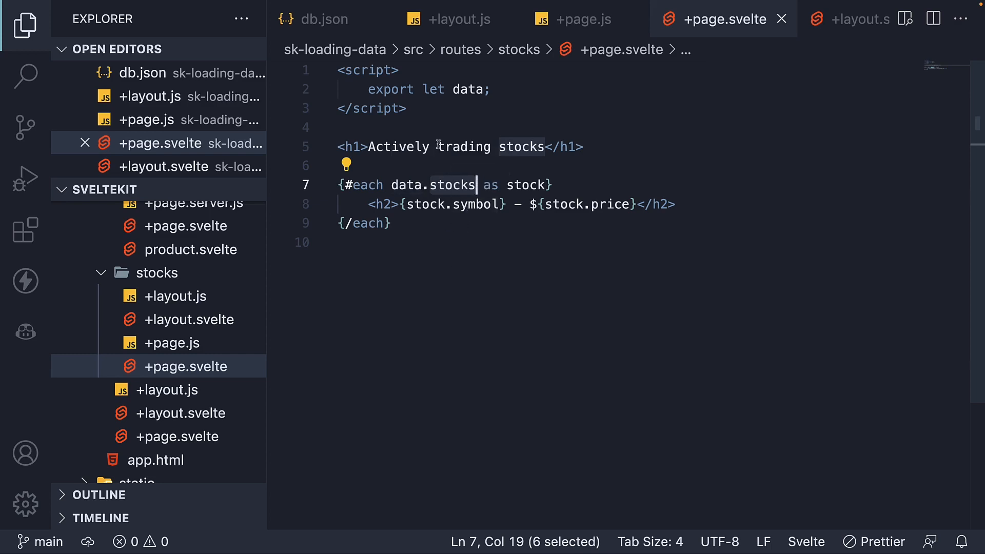
left_click(422, 147)
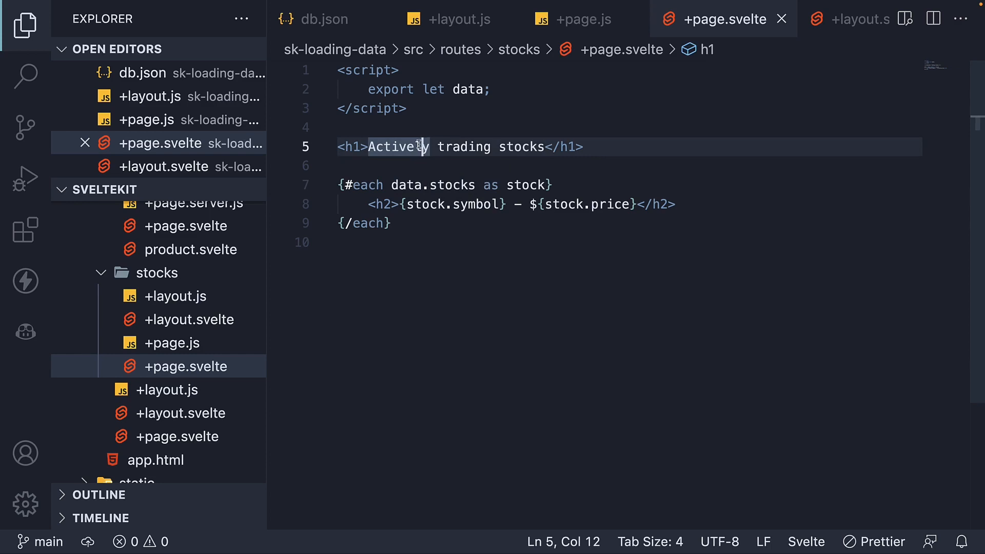
mouse_move(441, 255)
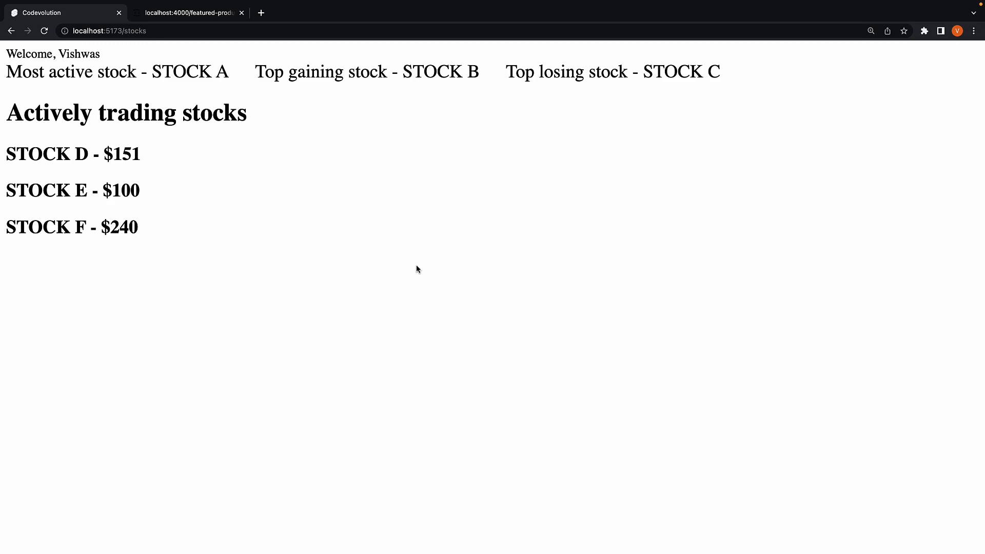
mouse_move(197, 131)
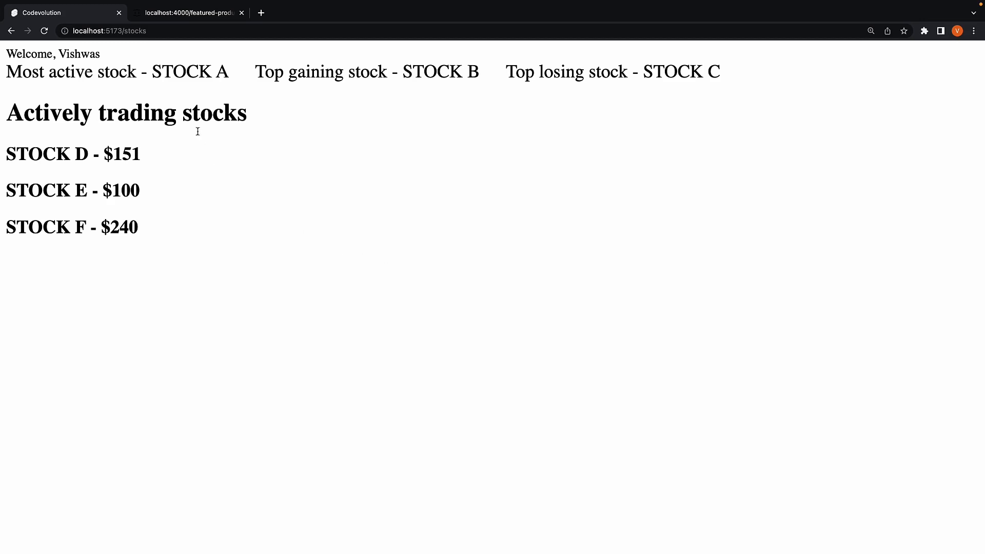
mouse_move(197, 124)
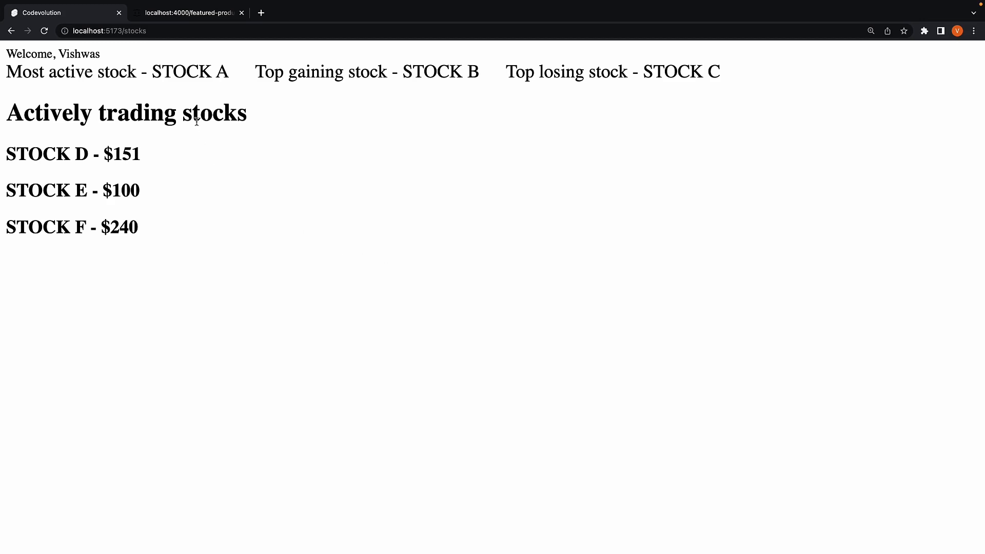
mouse_move(422, 98)
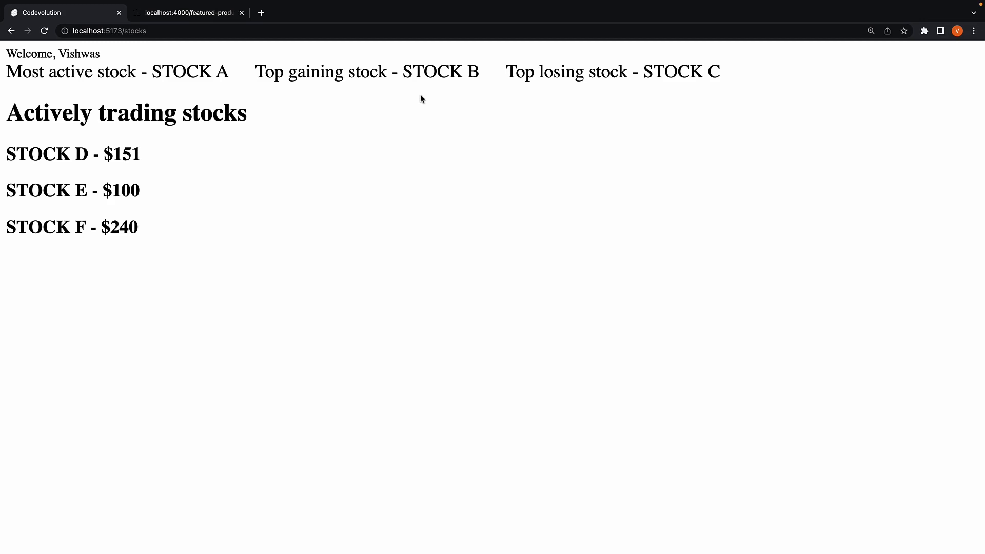
mouse_move(245, 82)
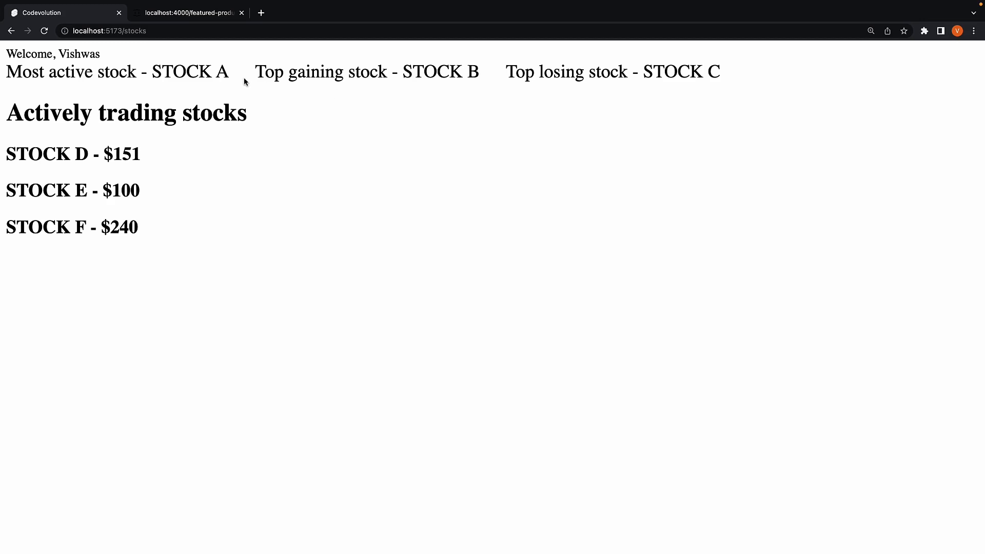
double_click(180, 72)
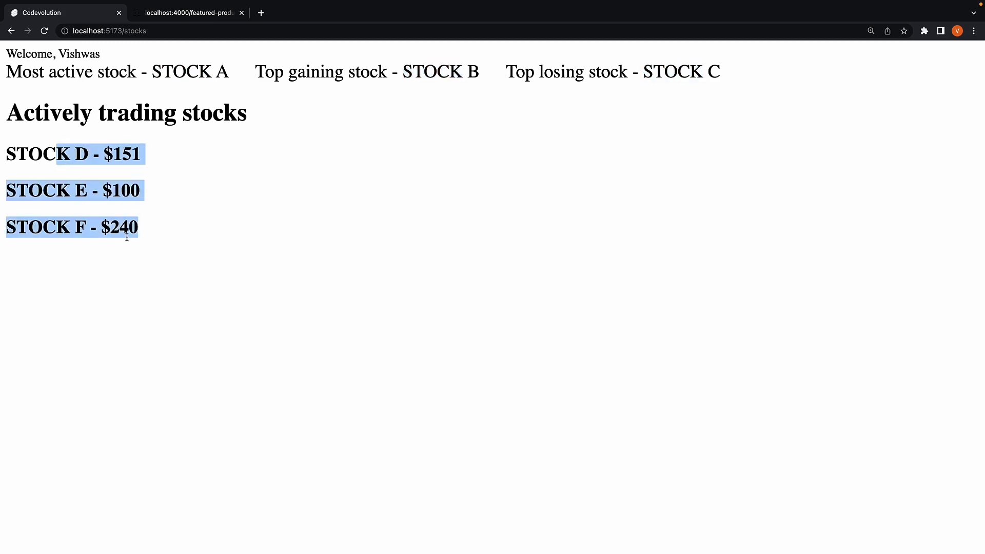
left_click(283, 251)
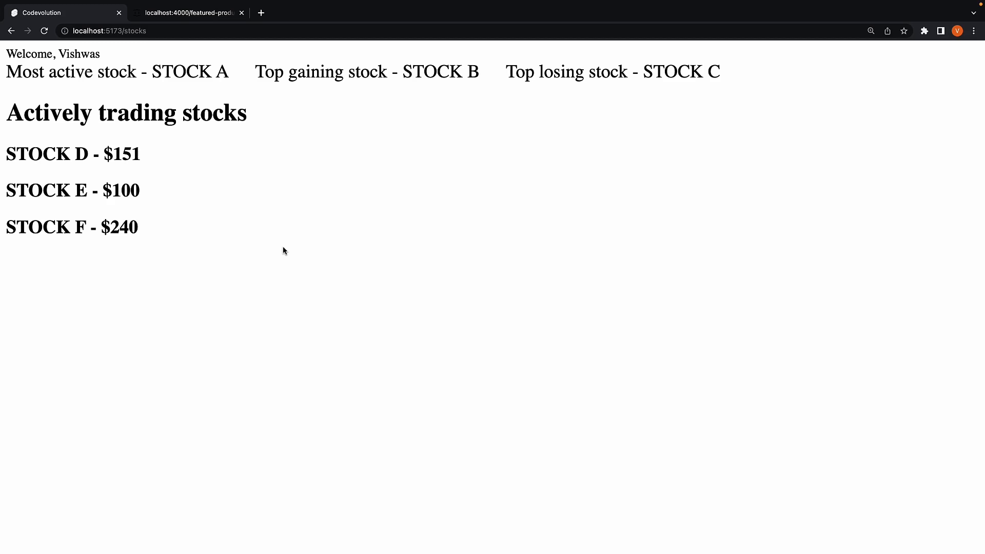
mouse_move(388, 291)
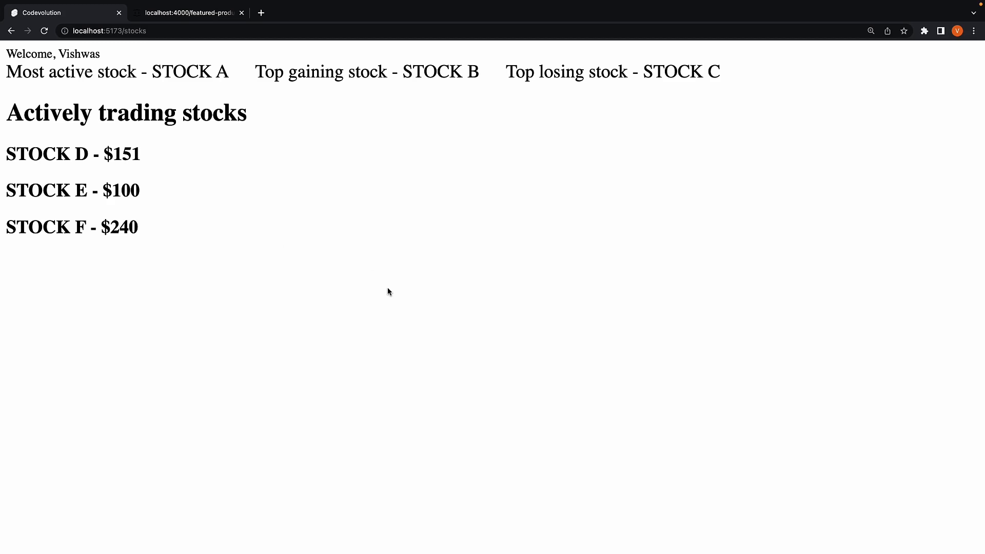
mouse_move(329, 278)
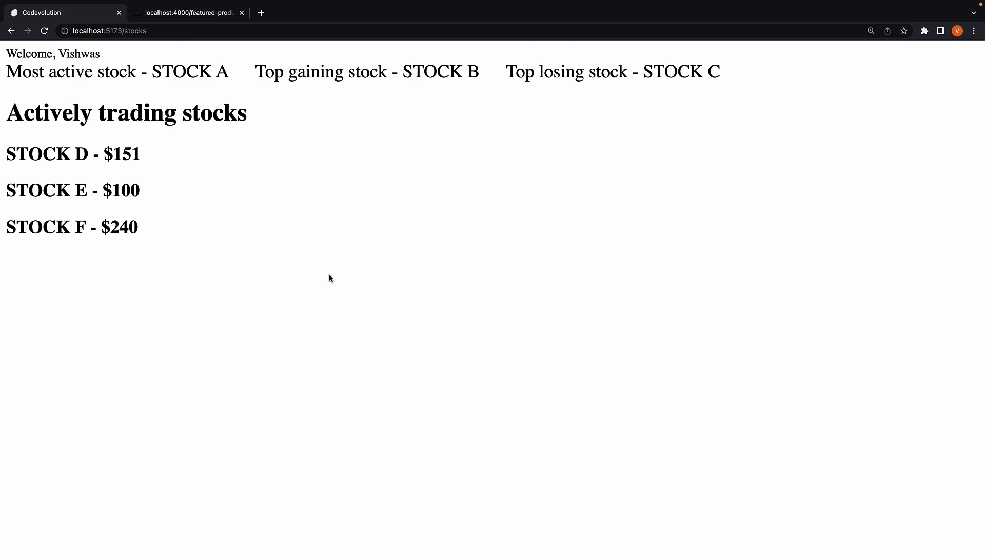
mouse_move(124, 141)
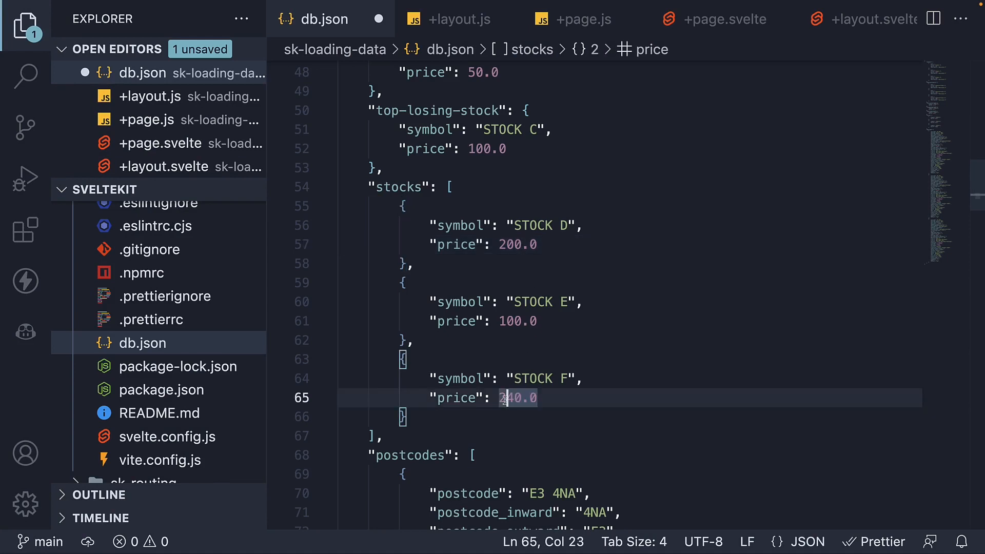
- Change STOCK F's price in db.json from 240.0 to 340.0
type("3")
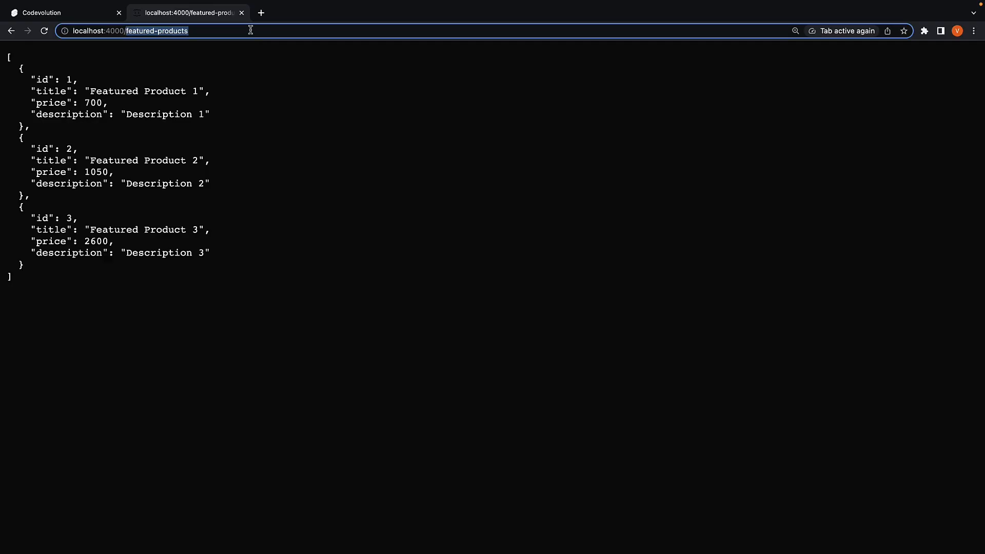
- Load localhost:4000/stocks and confirm STOCK F now returns 340
type("localhost:4000/stocks")
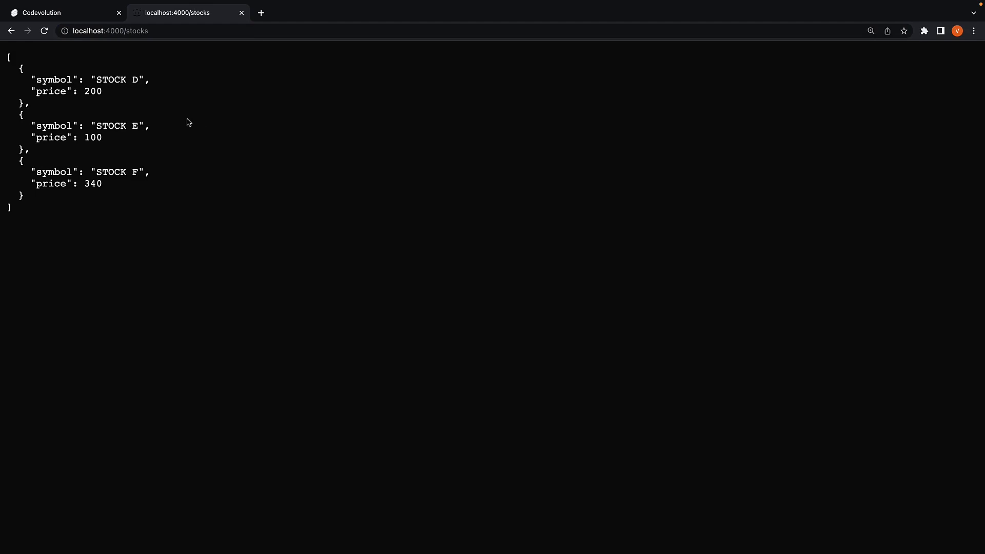
mouse_move(145, 108)
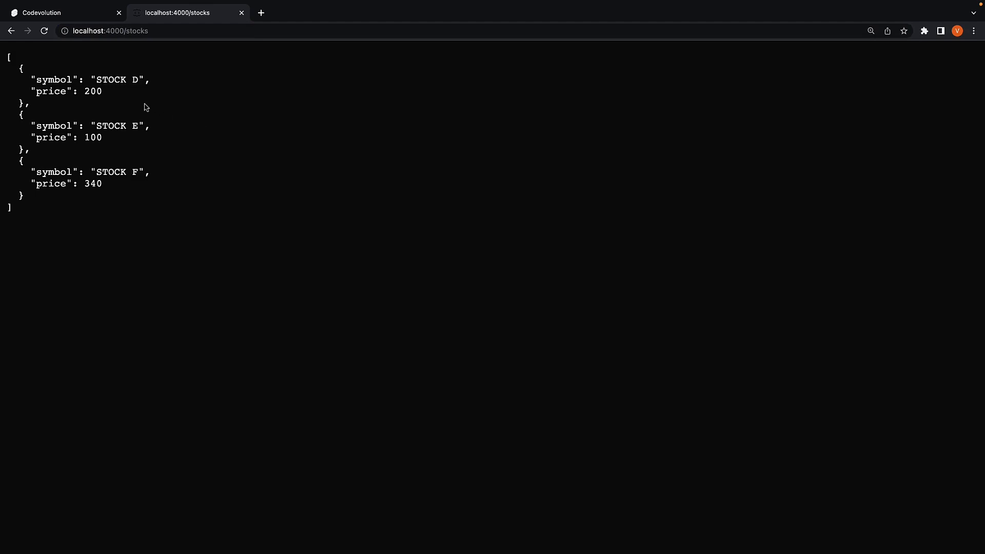
mouse_move(111, 101)
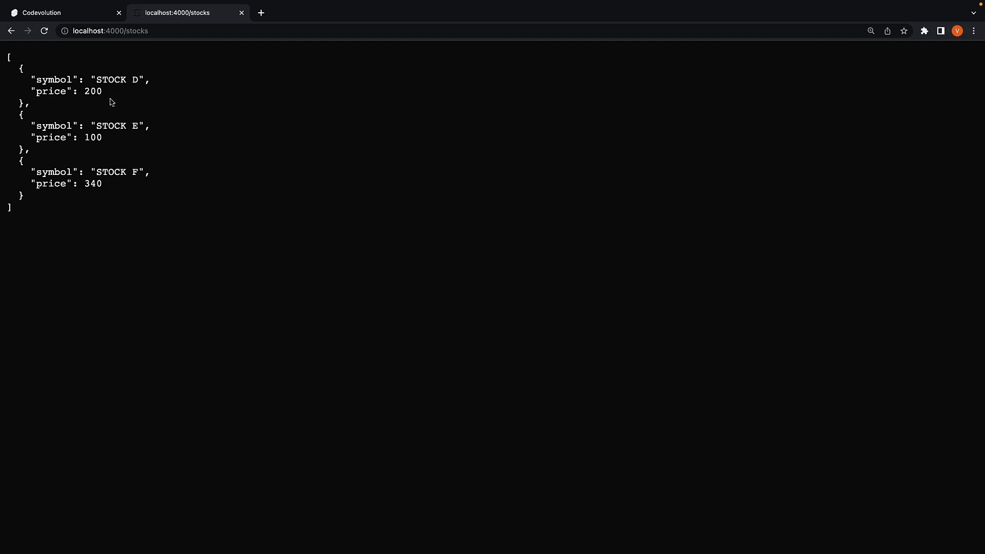
double_click(91, 91)
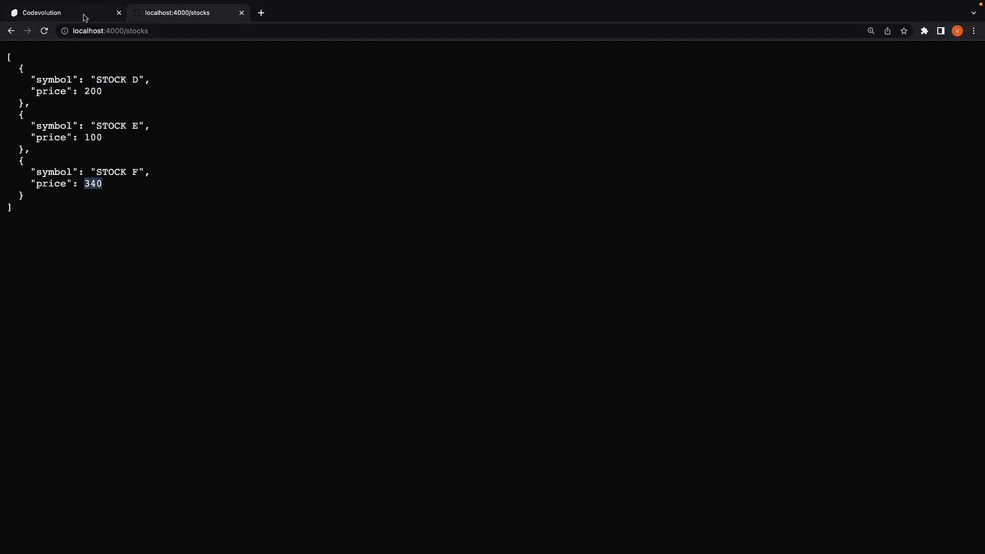
- Switch to the app's /stocks page, which still lists $151 and $240
left_click(62, 13)
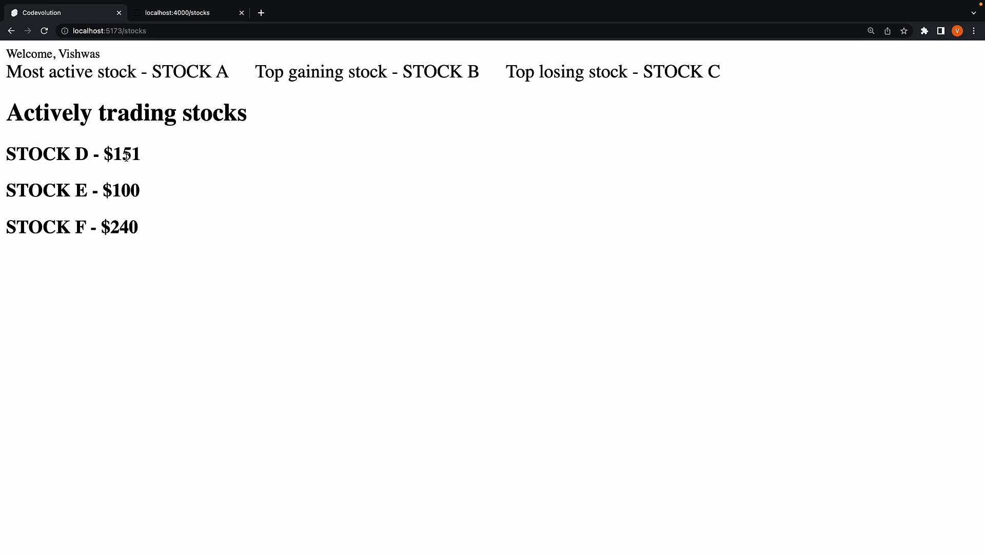
double_click(122, 227)
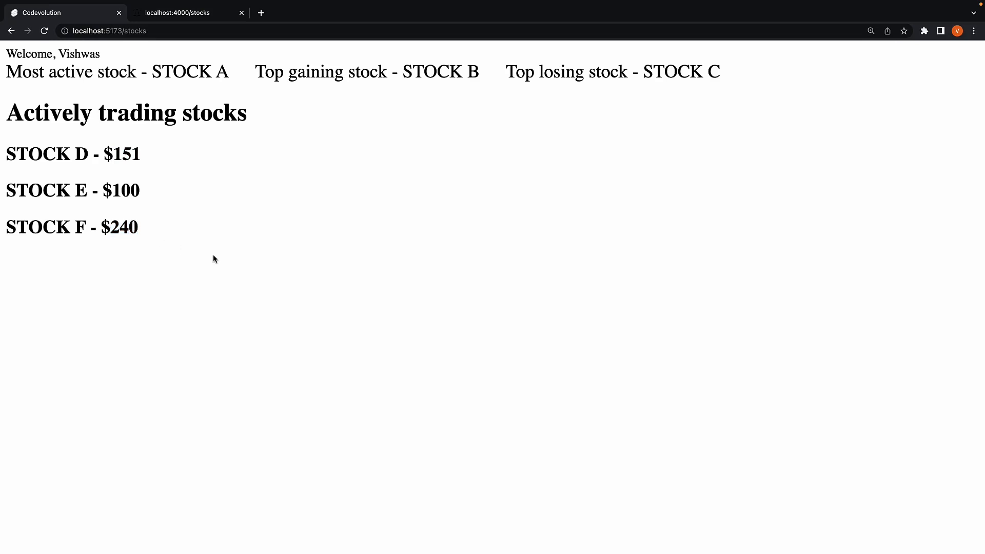
mouse_move(169, 206)
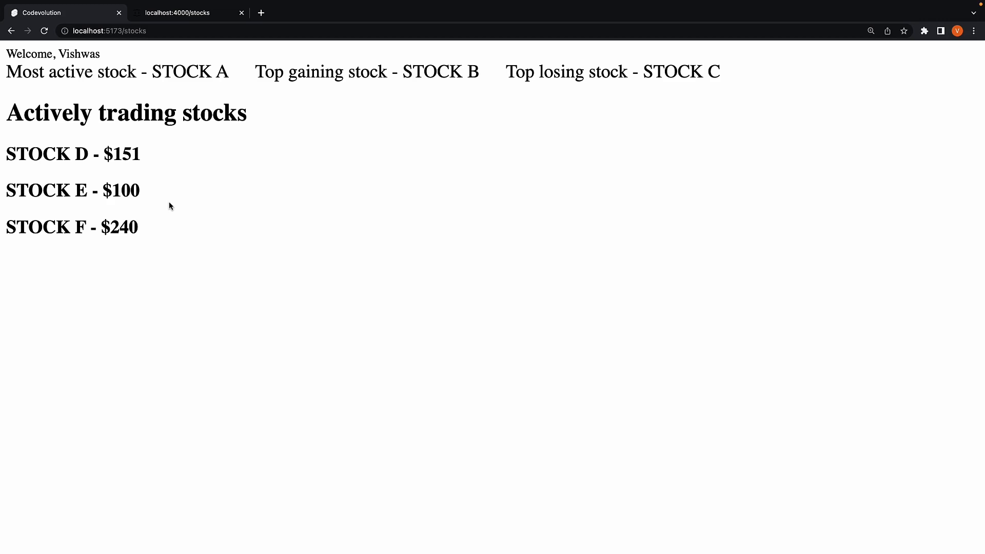
mouse_move(202, 212)
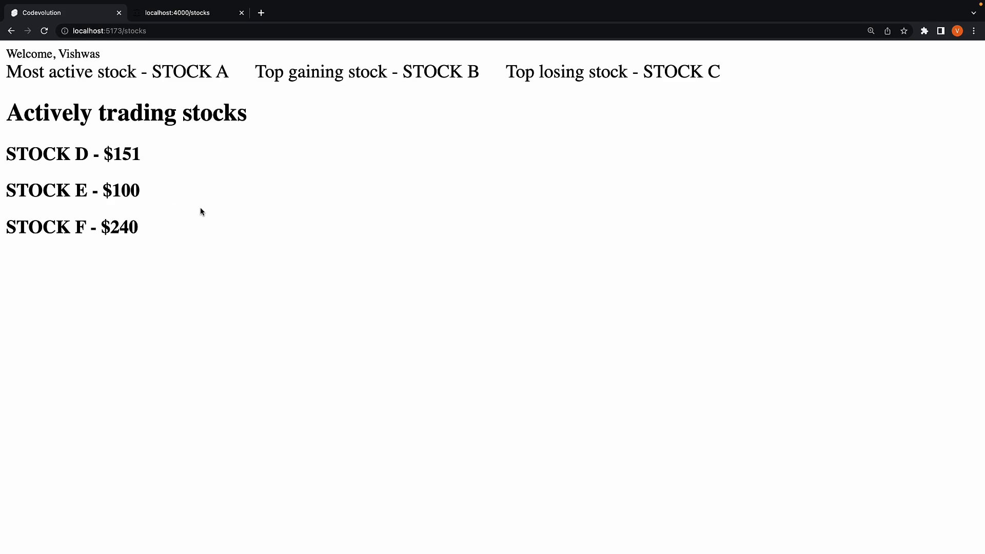
mouse_move(195, 251)
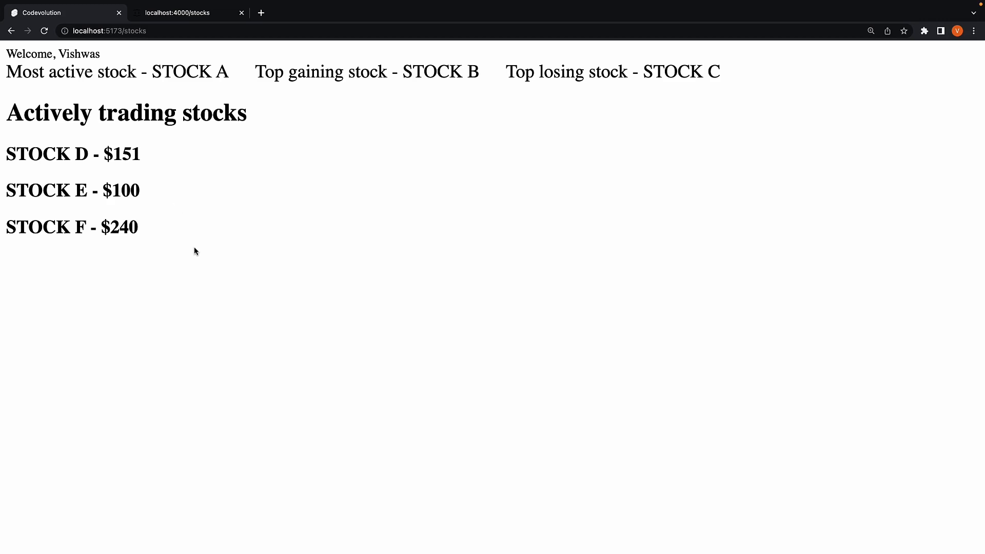
mouse_move(174, 227)
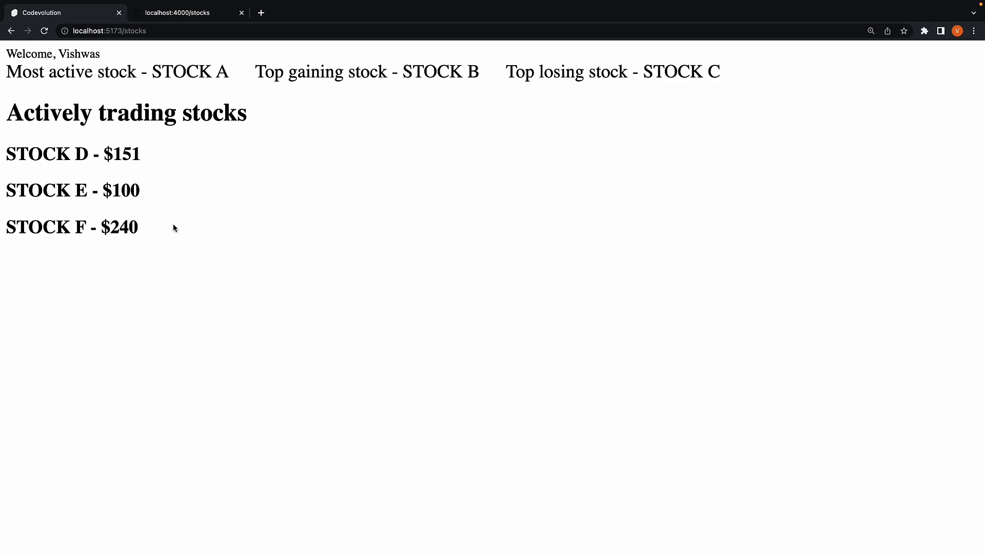
mouse_move(396, 255)
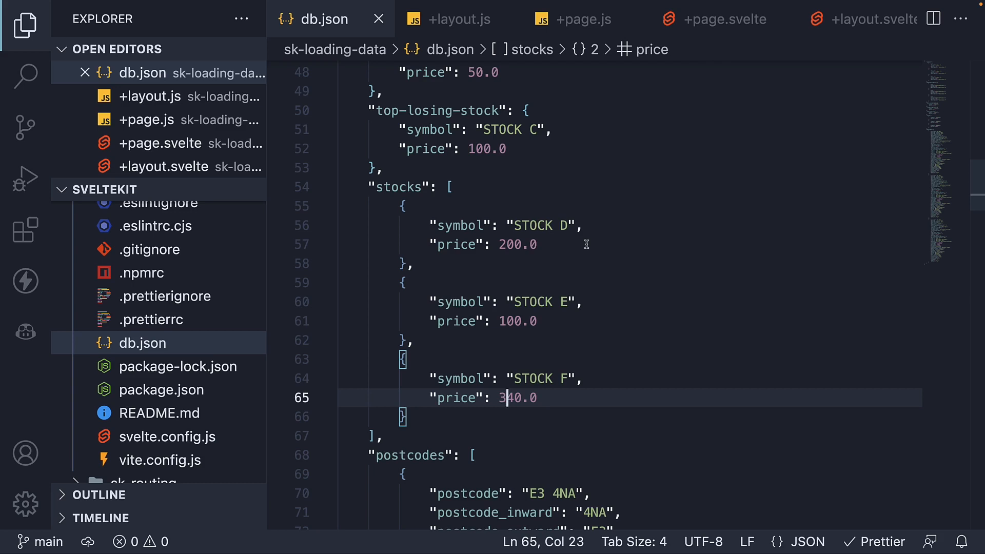
mouse_move(499, 306)
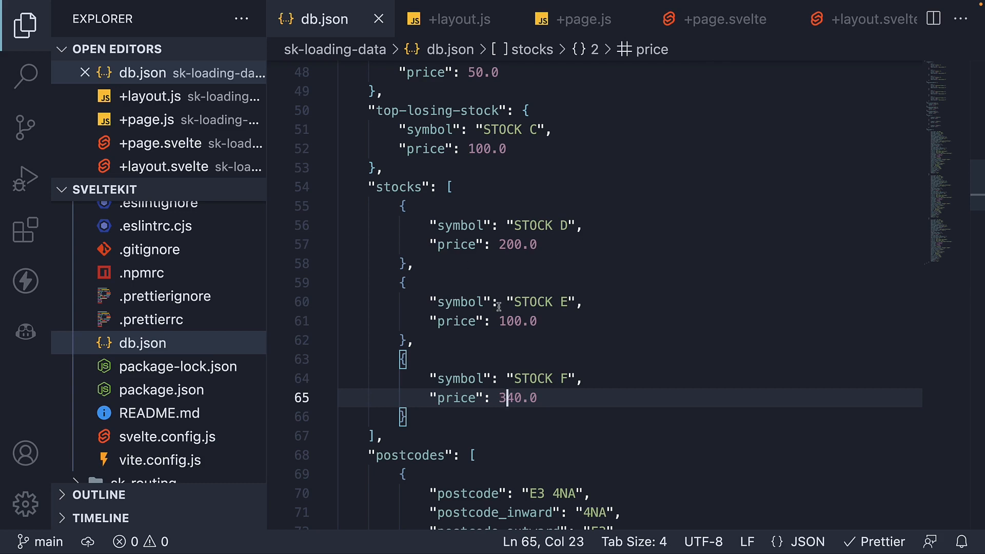
left_click(581, 18)
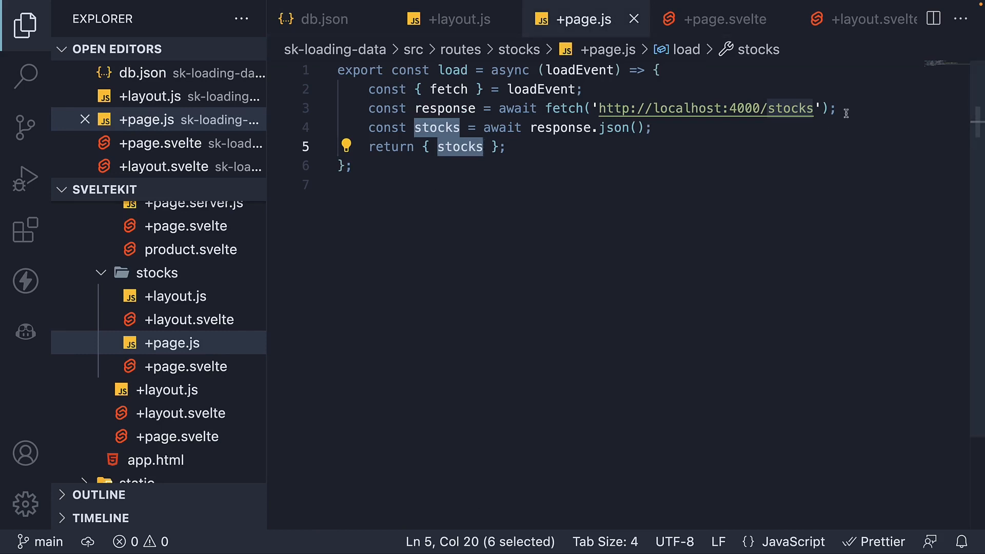
left_click(839, 108)
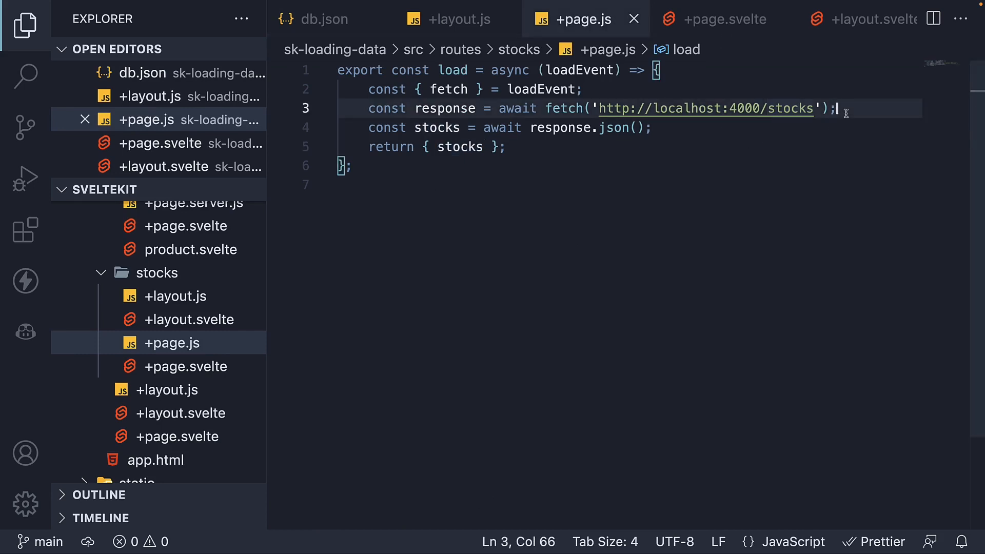
mouse_move(660, 241)
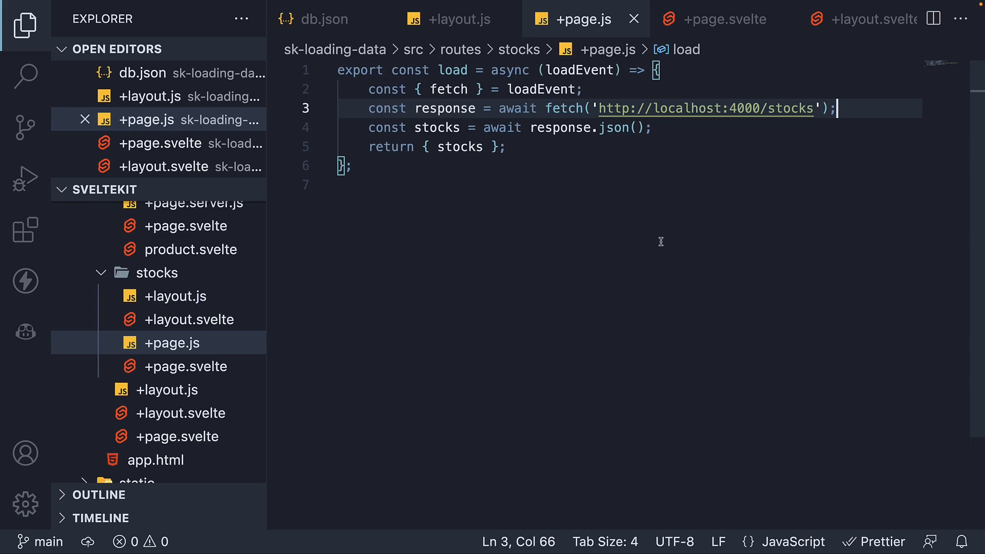
mouse_move(463, 78)
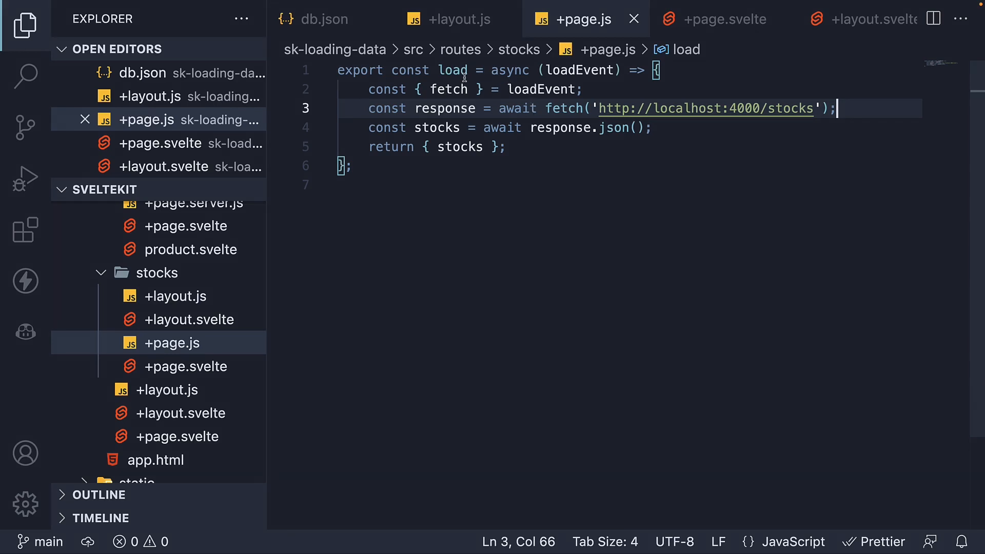
double_click(451, 70)
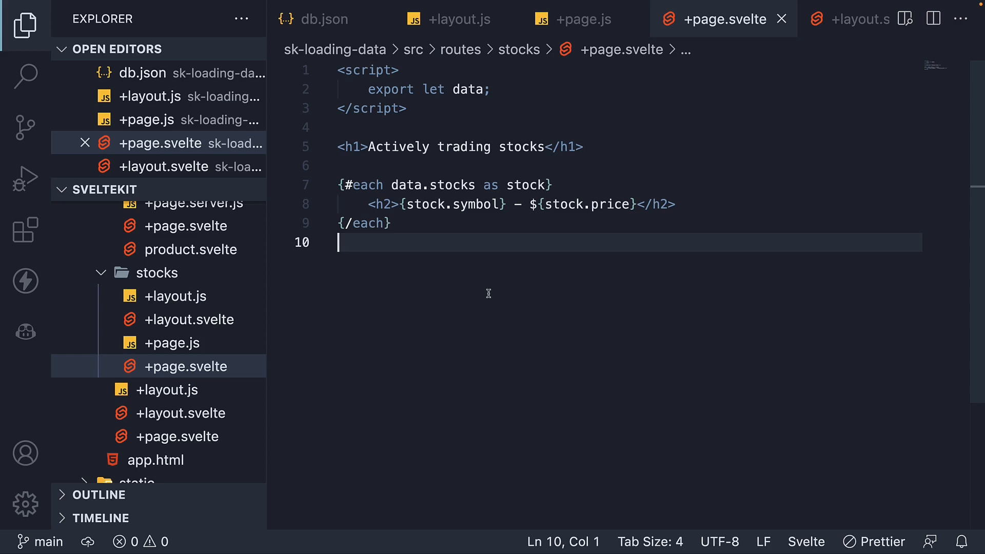
- Import invalidate from '$app/navigation' in +page.svelte
left_click(399, 69)
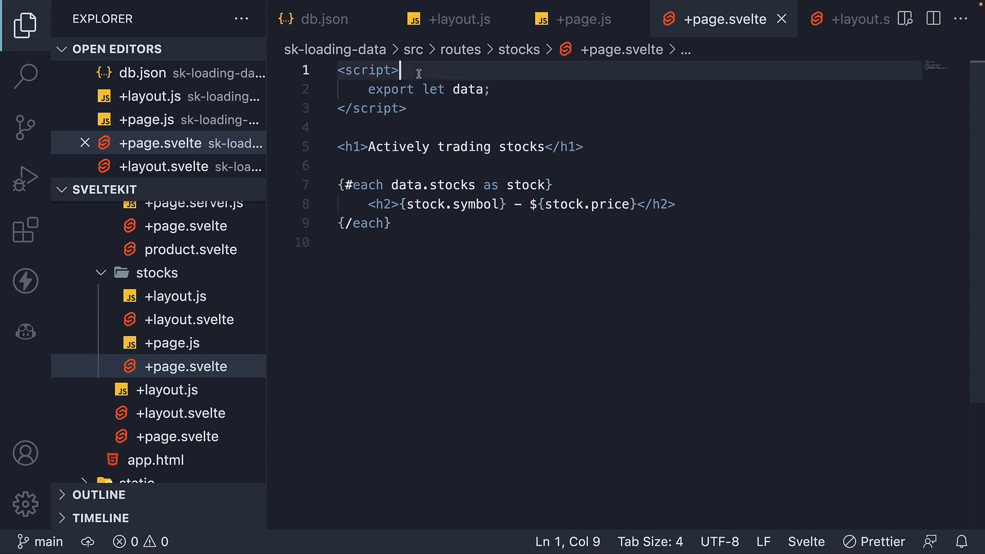
type("i")
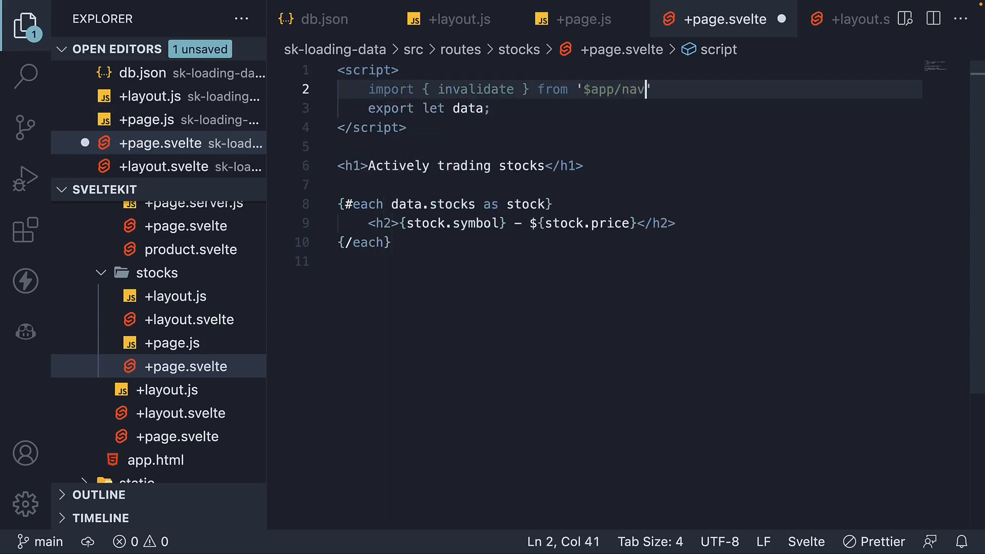
type("igation'")
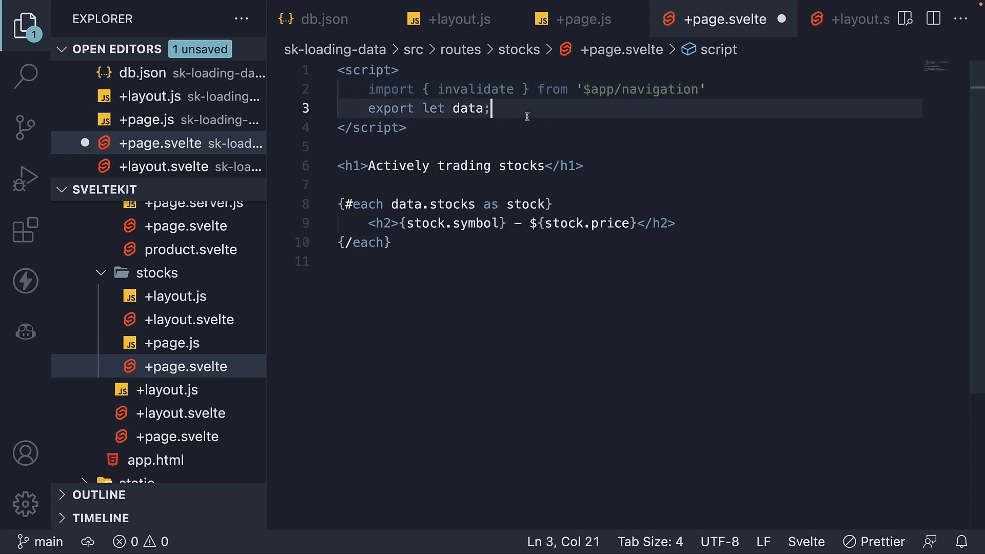
type("function refresh() {")
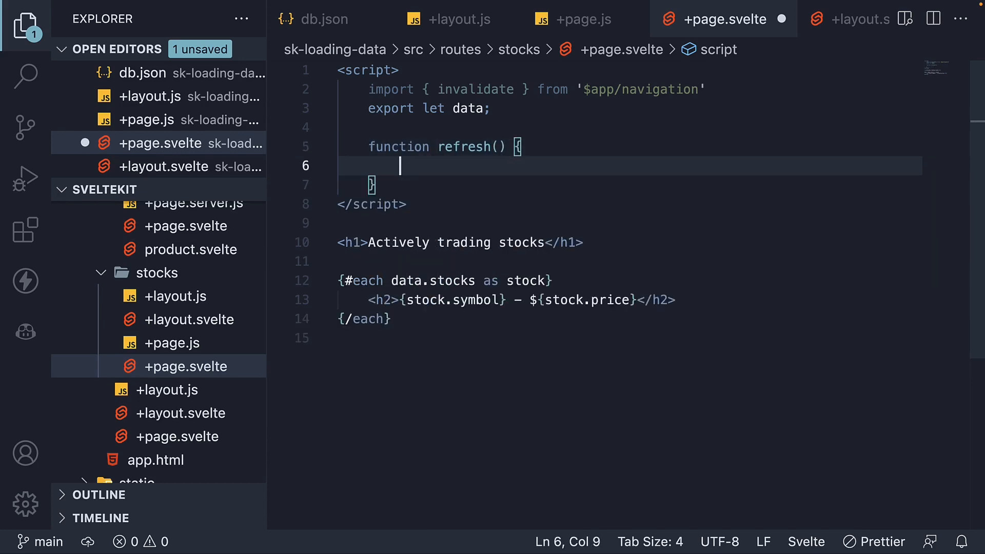
type("invalidate(")
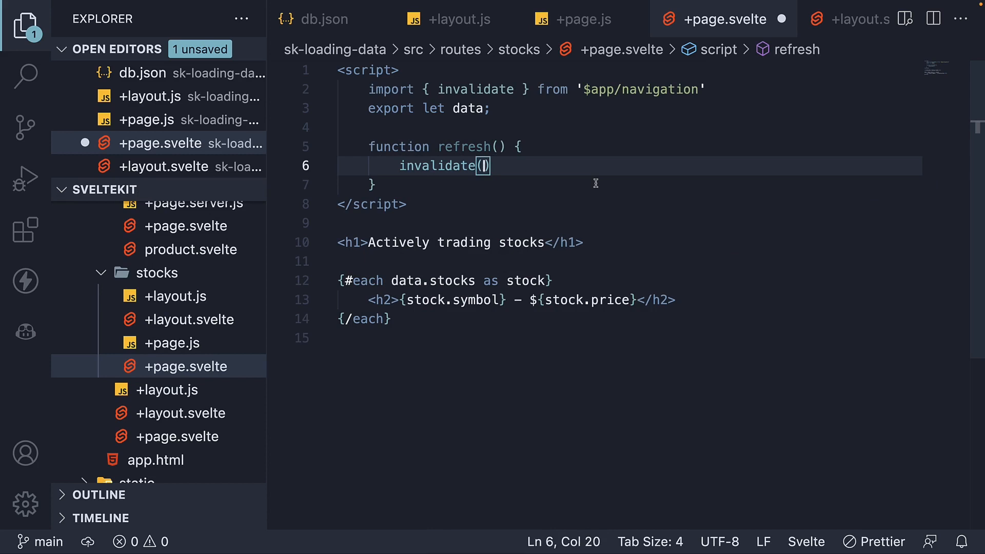
type("'http://localhost:4000/stocks'")
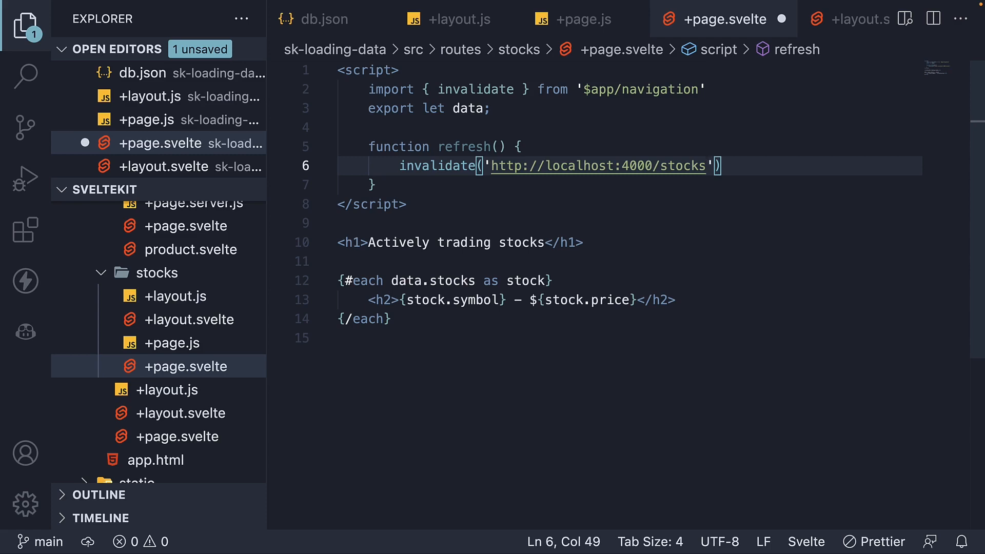
key("Ctrl+s")
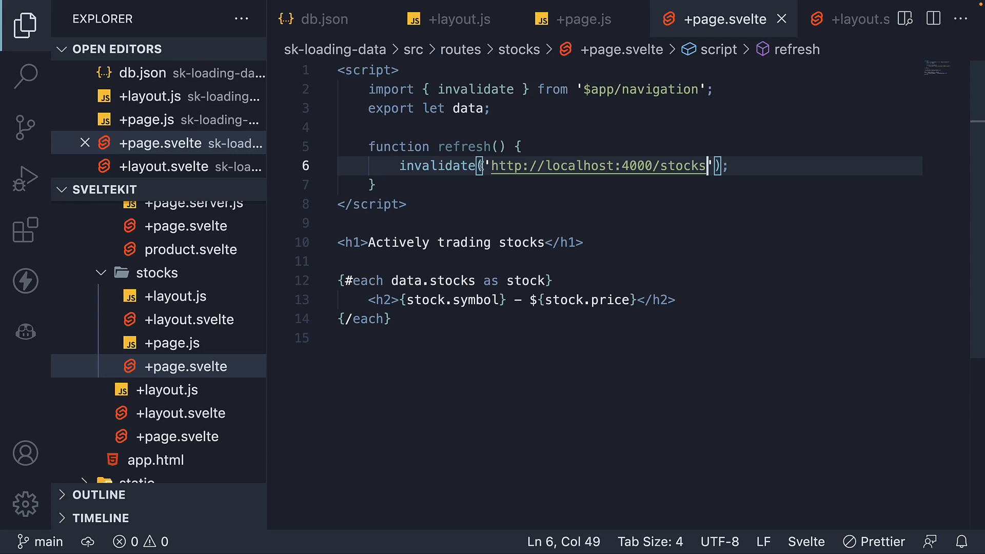
double_click(439, 165)
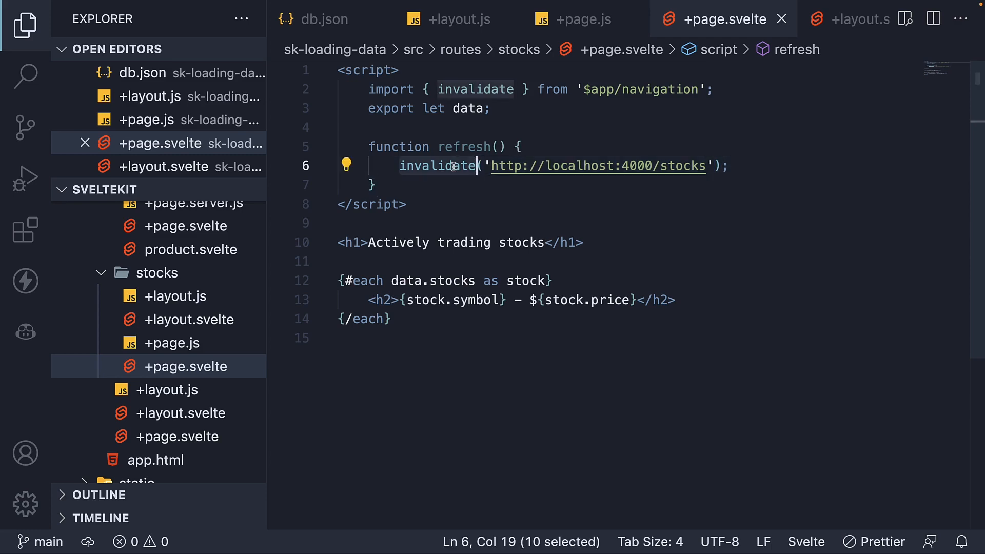
mouse_move(603, 190)
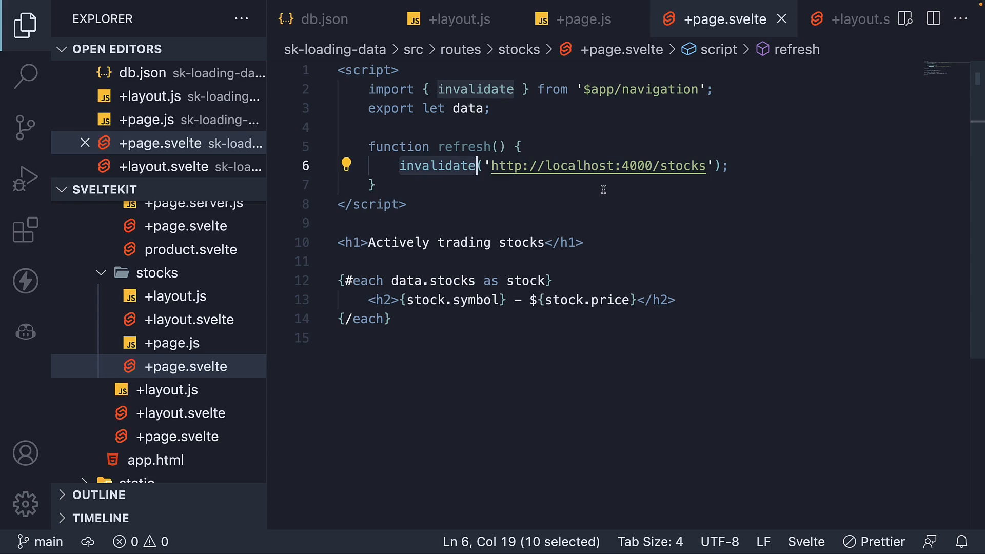
mouse_move(598, 170)
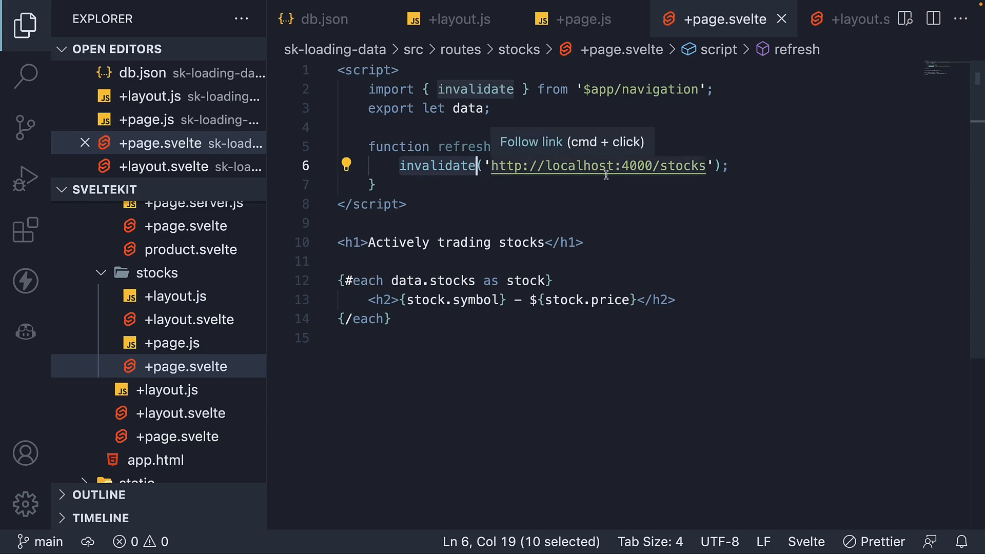
mouse_move(652, 195)
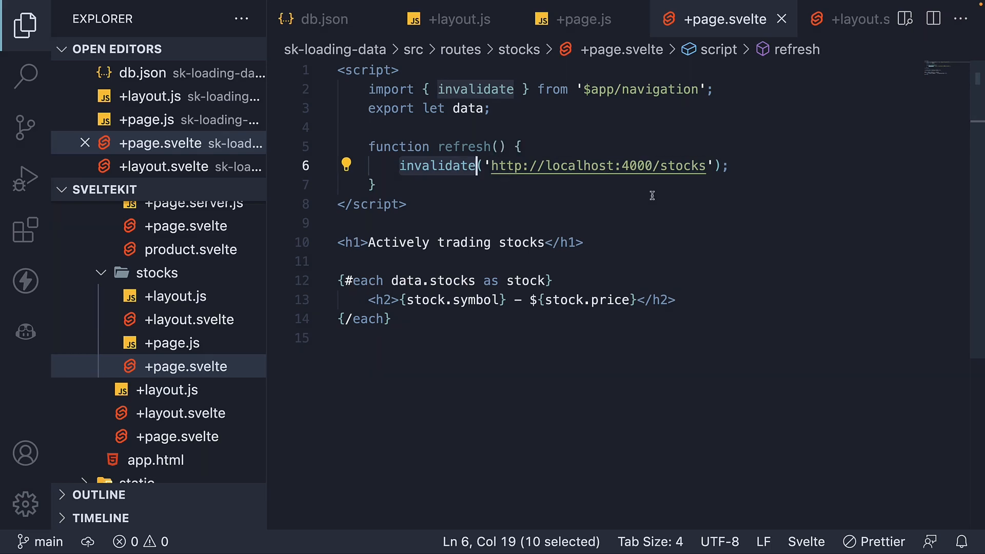
mouse_move(740, 148)
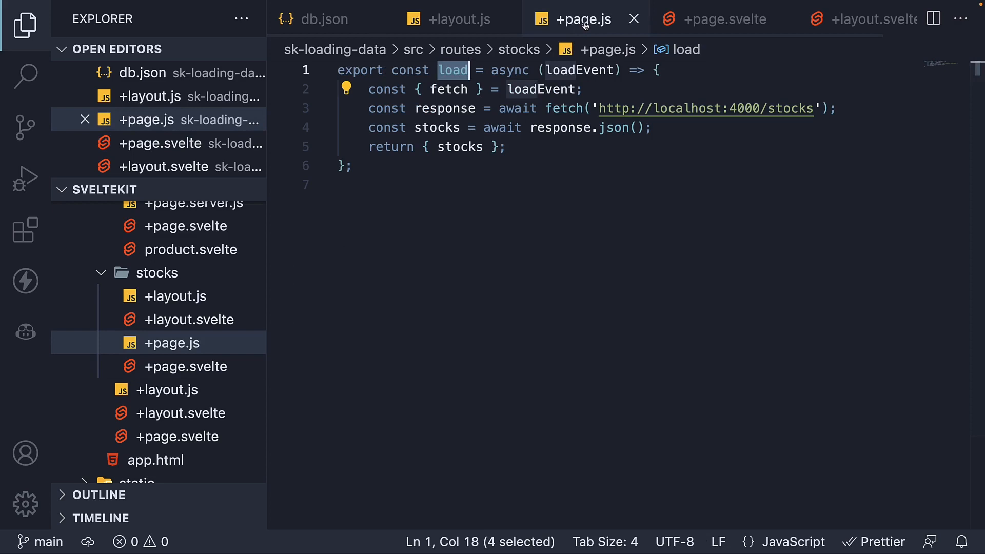
mouse_move(529, 54)
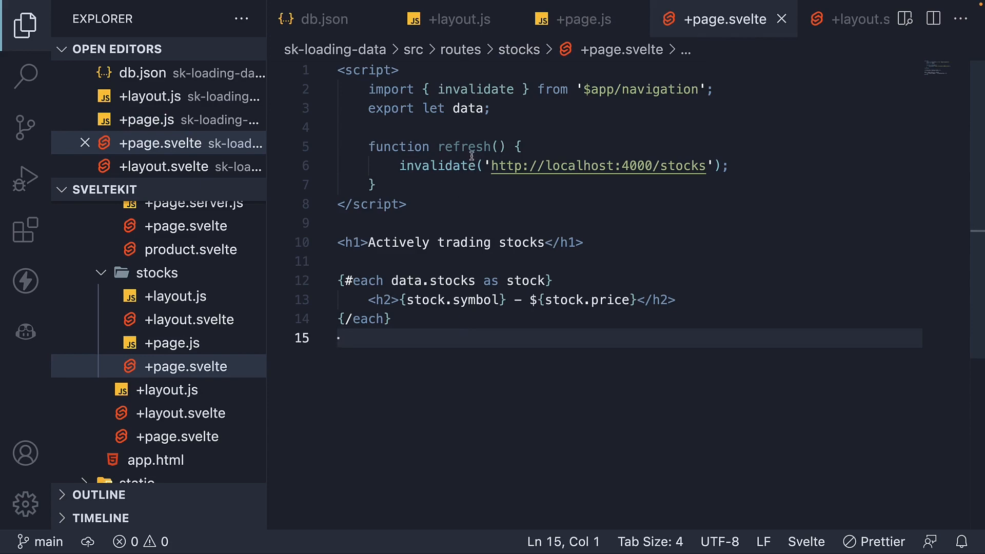
mouse_move(488, 284)
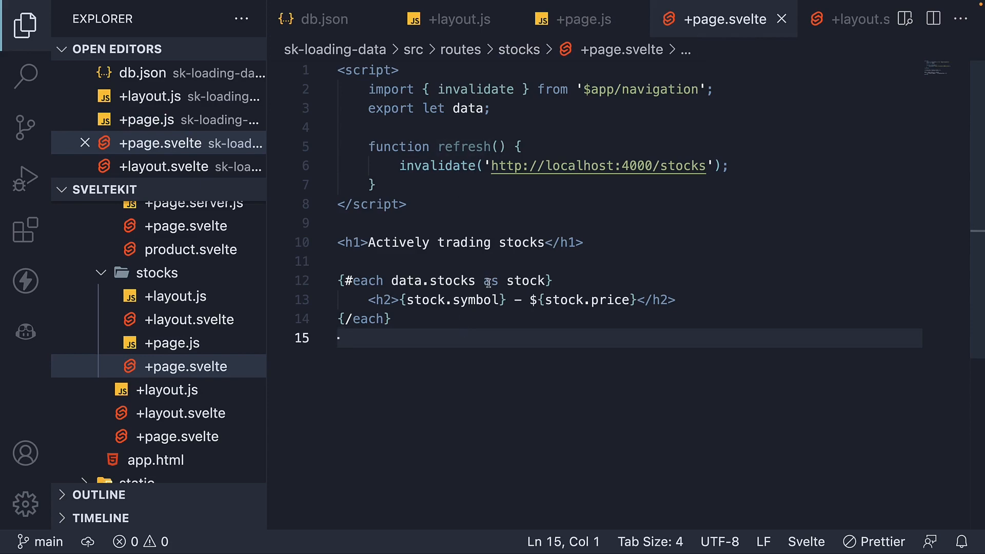
- Add a Refresh button with on:click, then set STOCK D's price in db.json to 500.0
type("<button on:click>Refresh</button>")
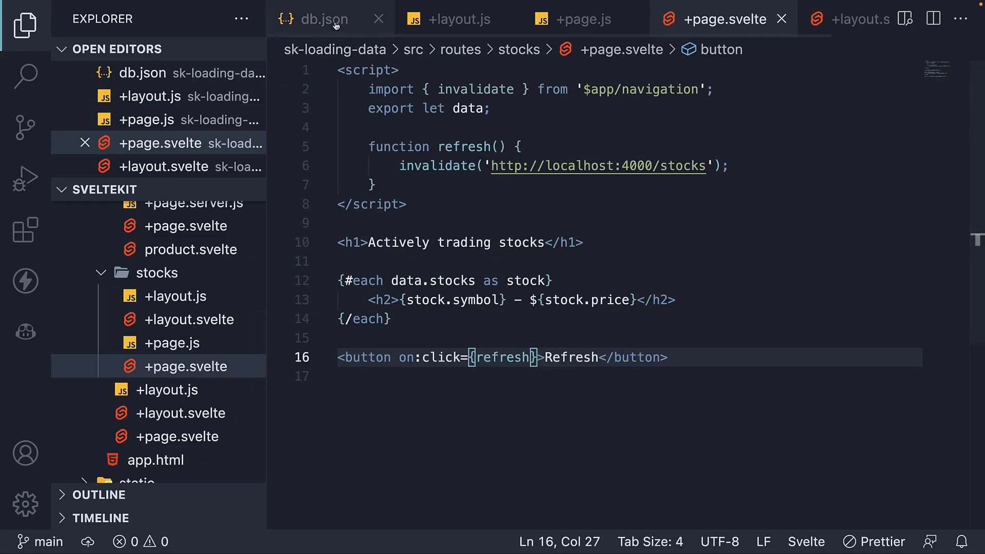
left_click(325, 18)
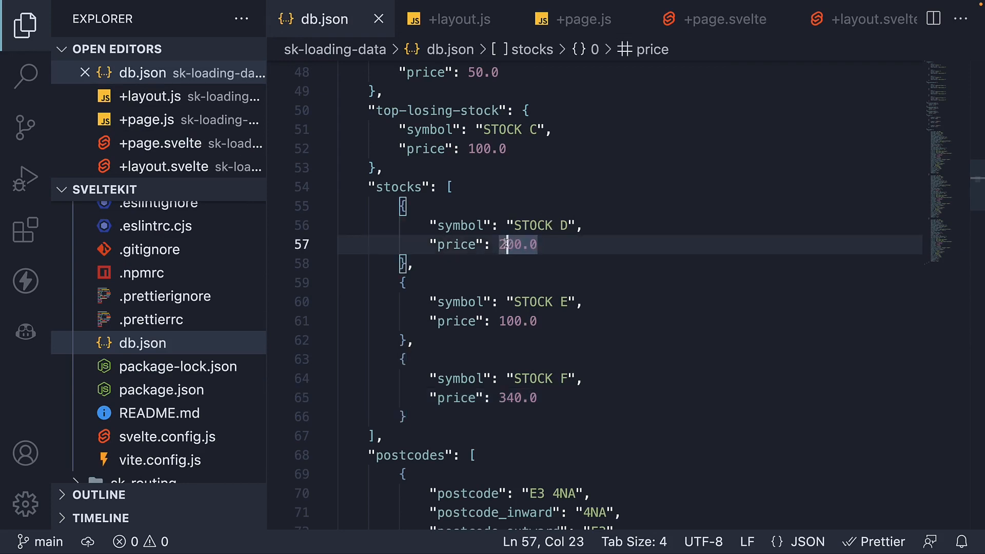
type("5")
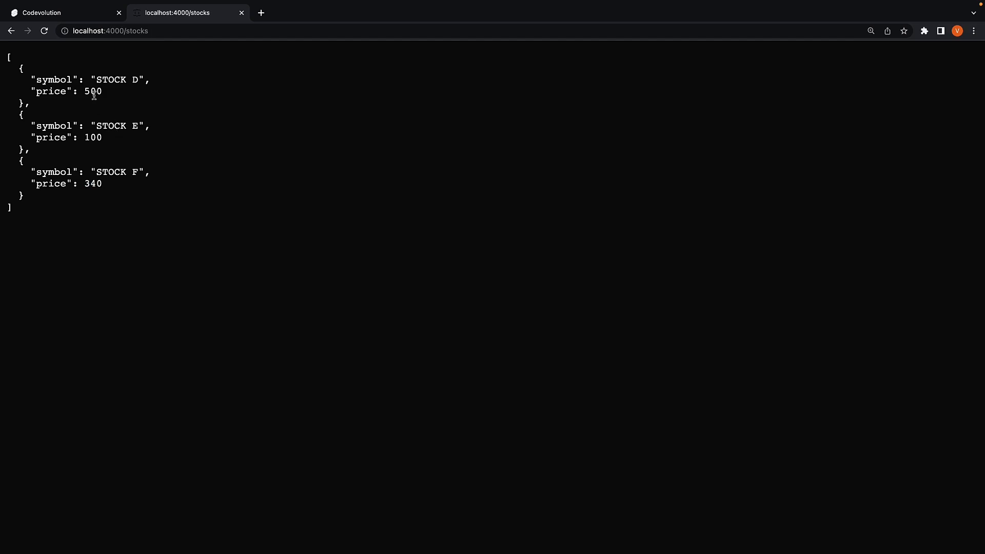
mouse_move(125, 92)
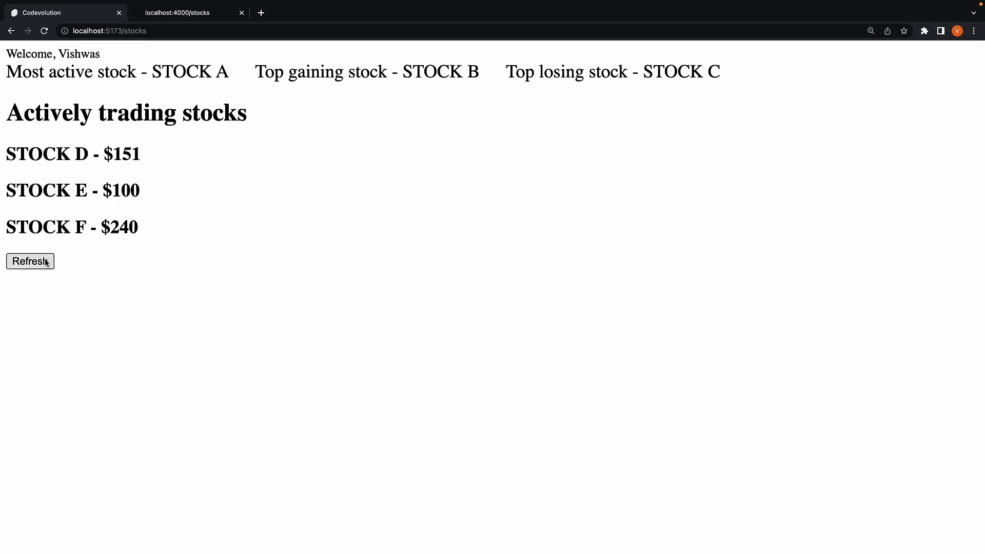
- Refresh the actively trading list so STOCK D shows $500 and STOCK F $340
left_click(29, 261)
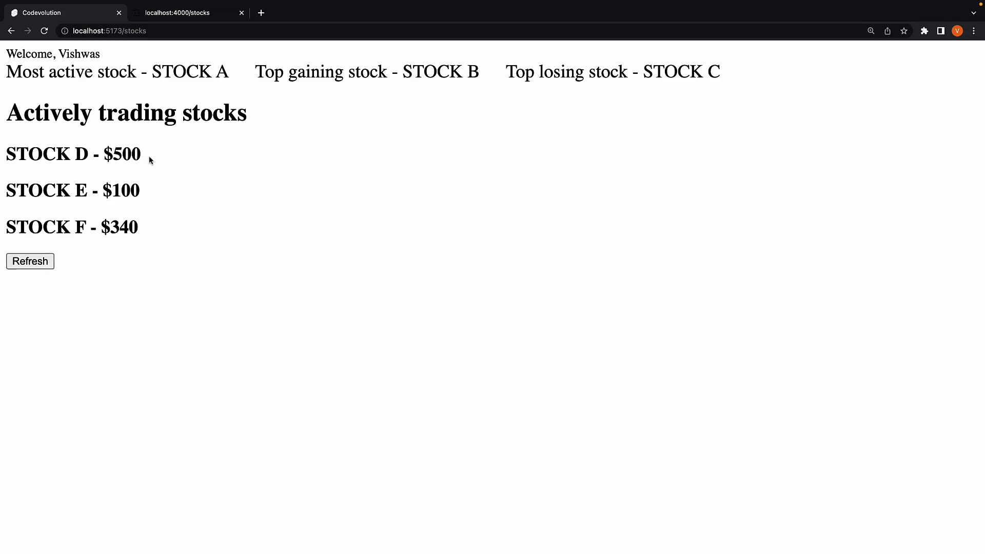
mouse_move(265, 218)
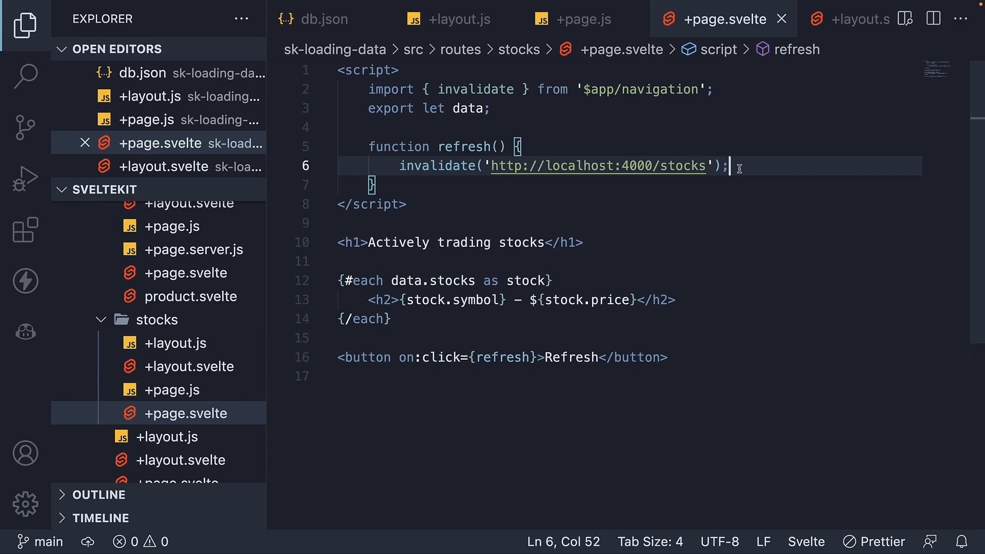
- Destructure depends in +page.js and declare depends('stocks:actively-trading'), then save
left_click(578, 19)
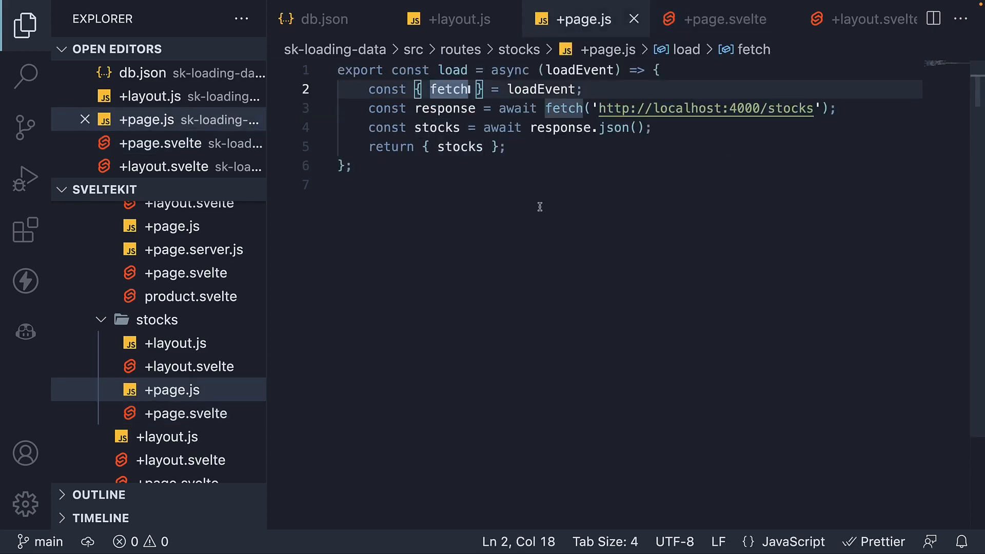
type(", depe")
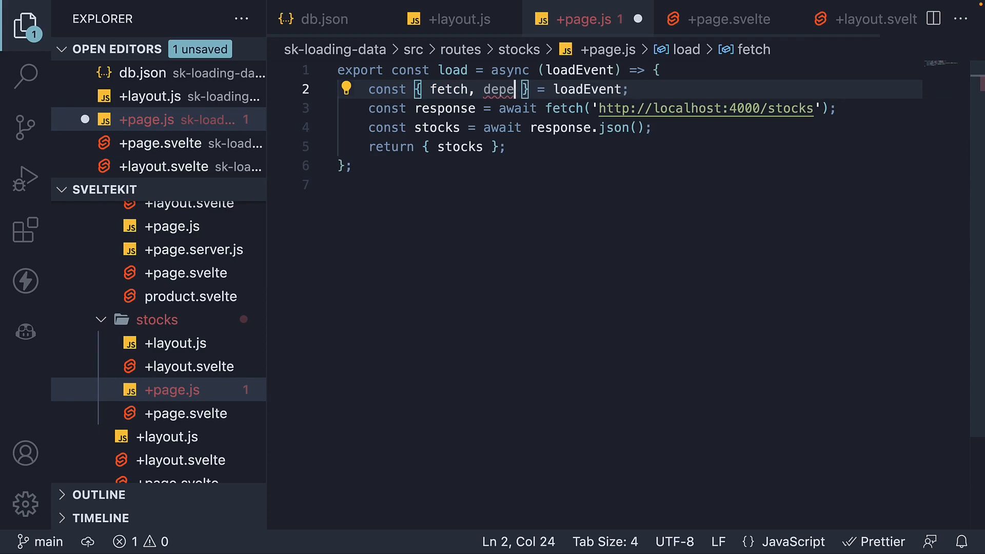
type("nds")
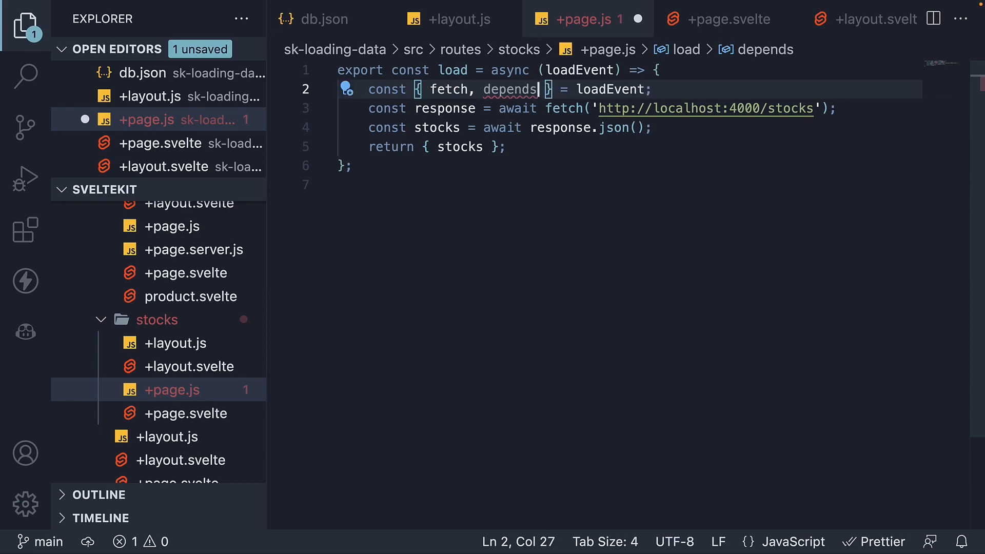
mouse_move(680, 124)
type("depends(")
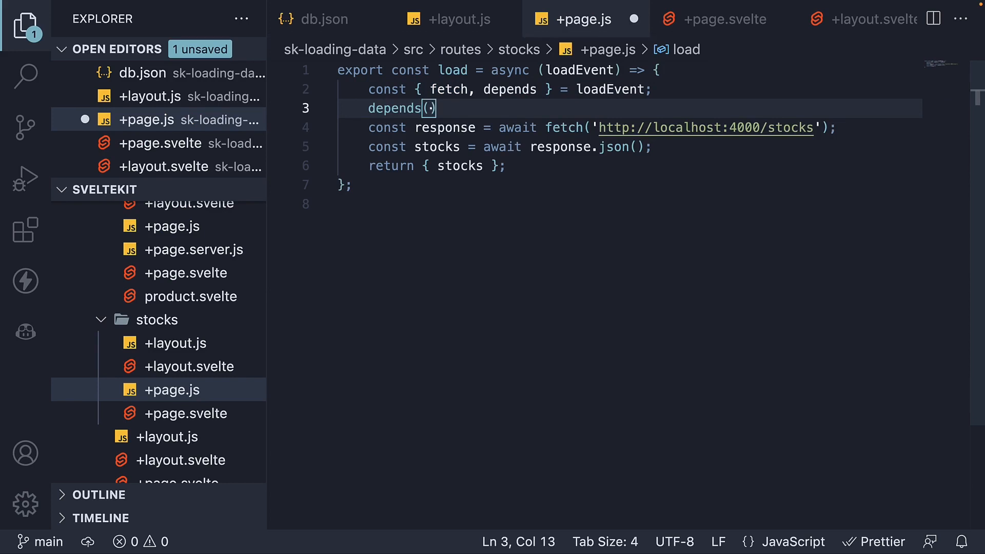
type("\"s\"")
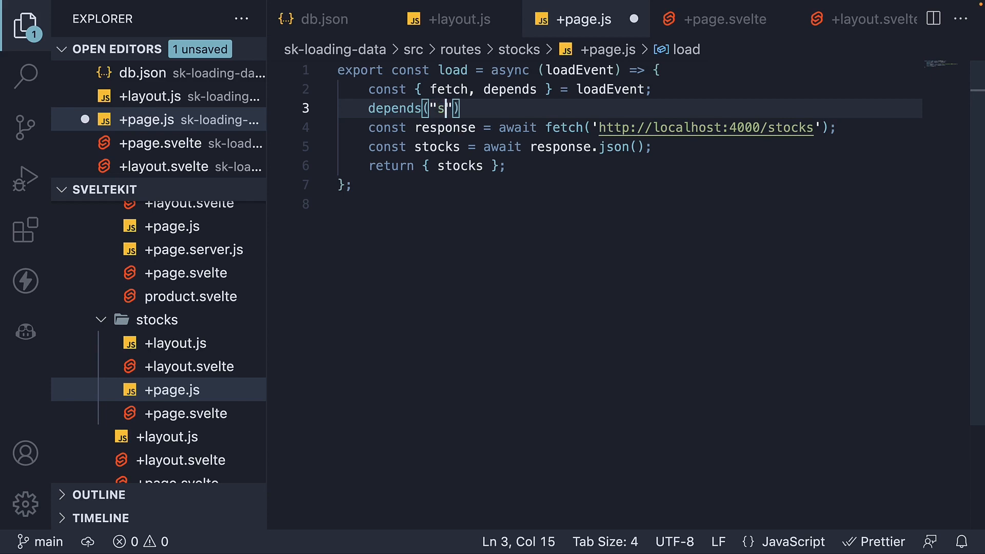
type("tocks:a")
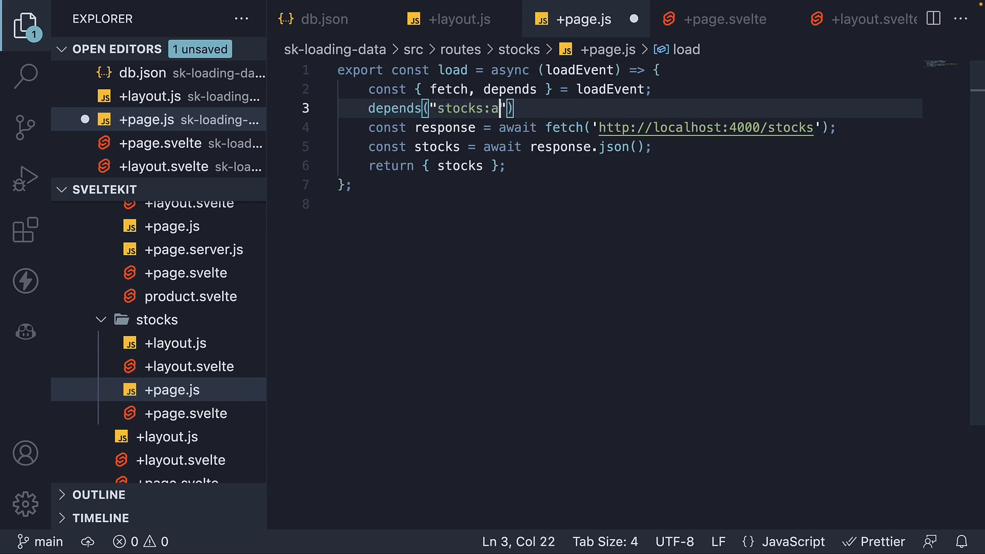
type("ctively-trading")
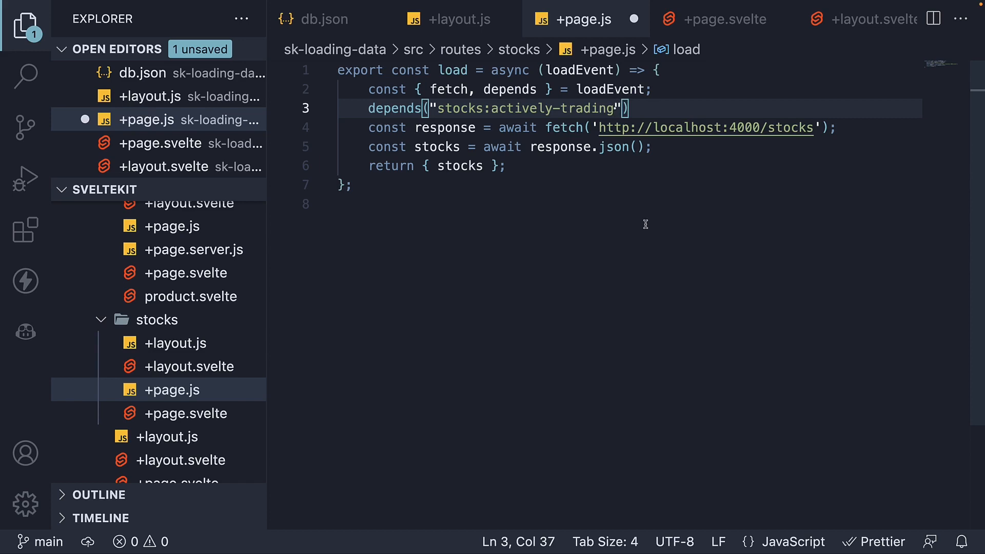
key("Ctrl+S")
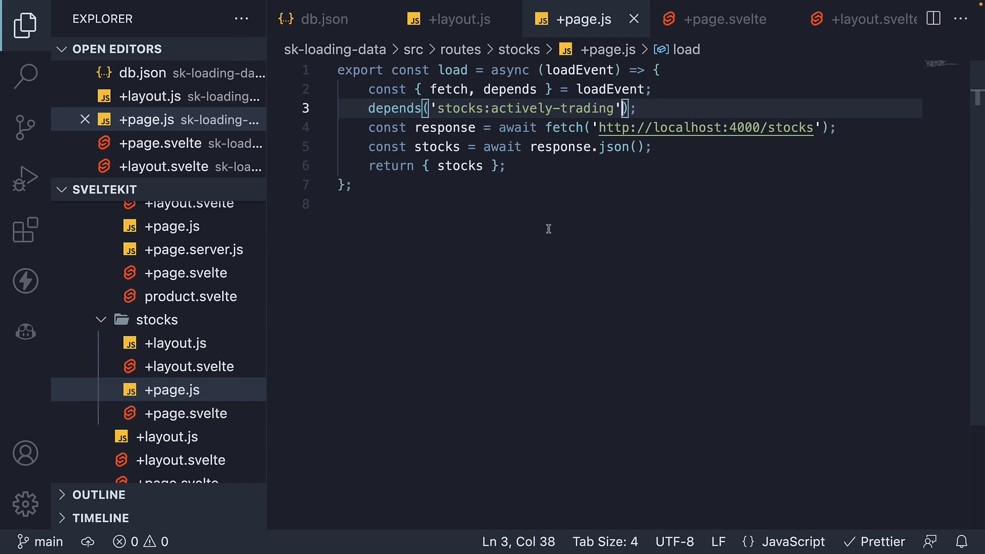
- Change refresh to invalidate 'stocks:actively-trading' and bring up the browser stocks page
left_click(724, 19)
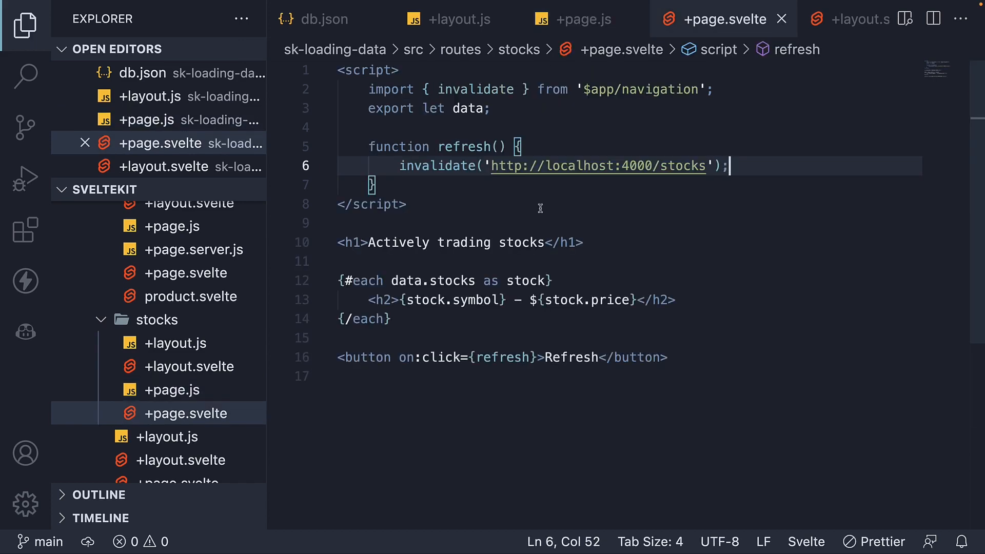
mouse_move(514, 167)
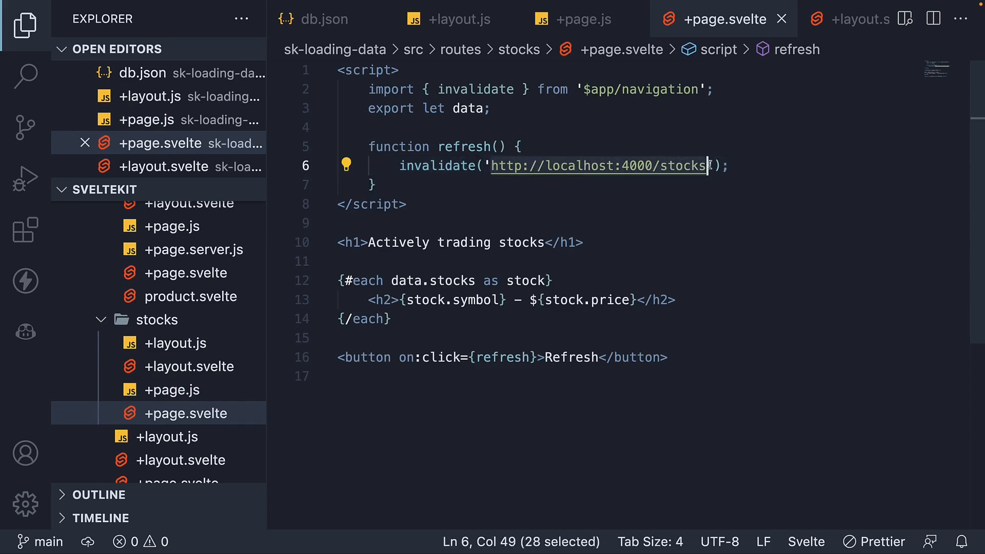
type("stocks');")
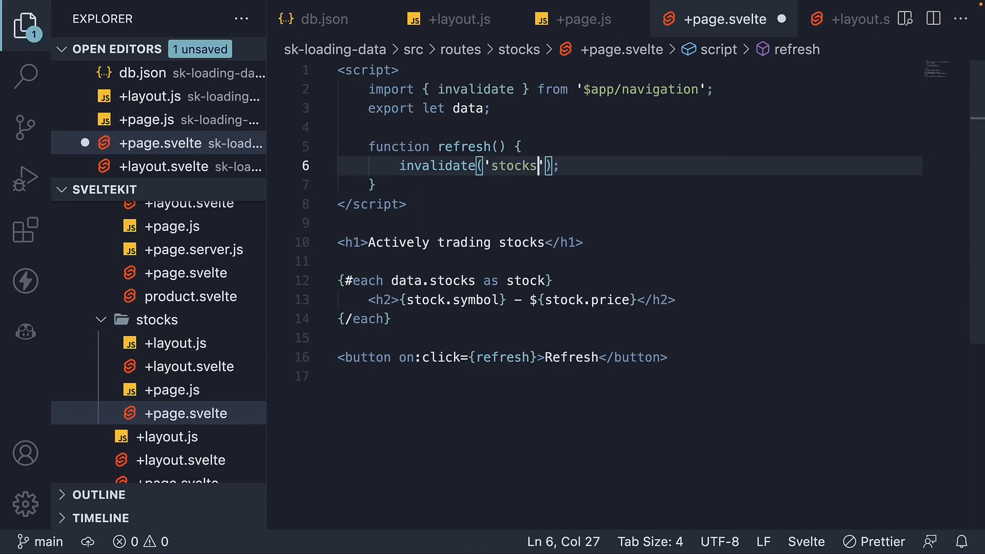
type(":atively-trading")
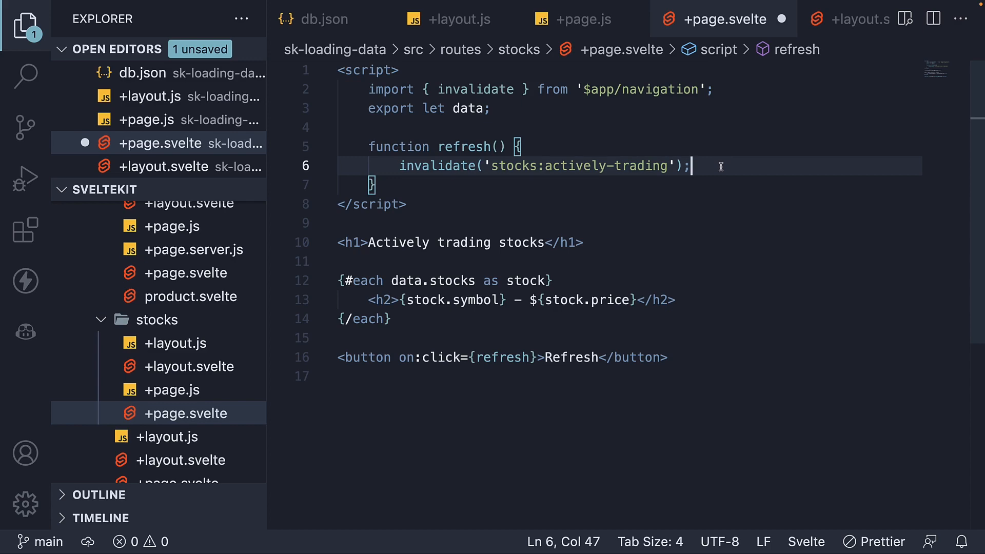
left_click(321, 18)
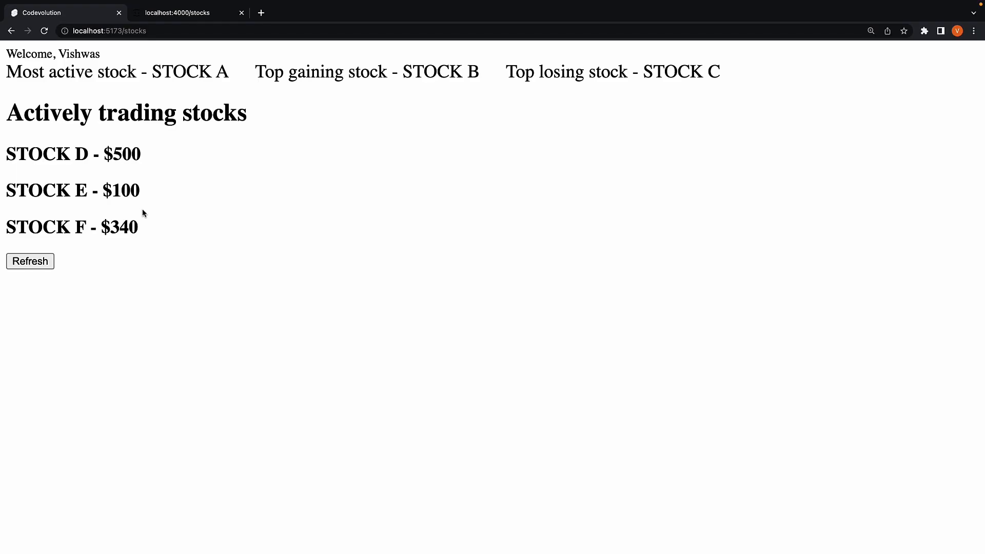
mouse_move(130, 190)
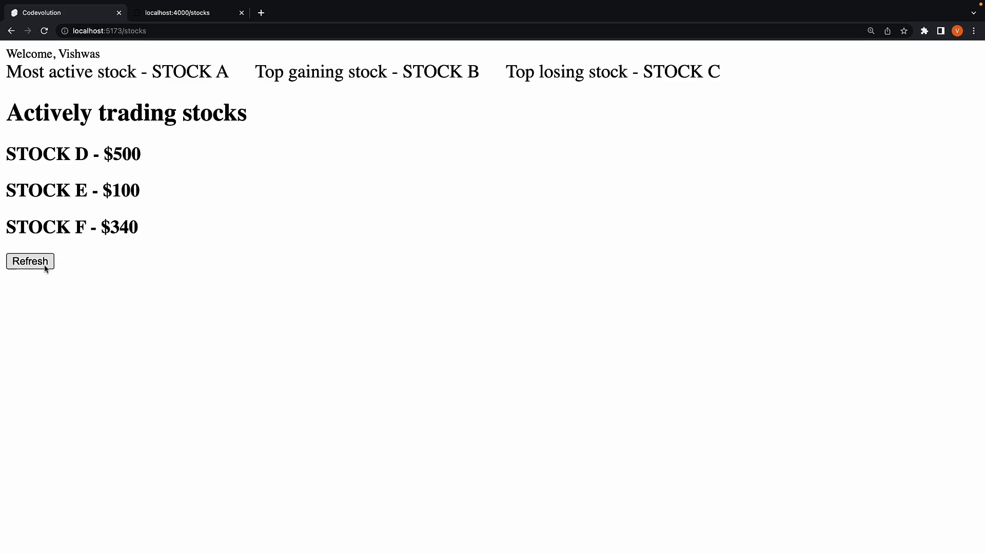
- Refresh the stocks list so STOCK E updates to $1000
left_click(30, 261)
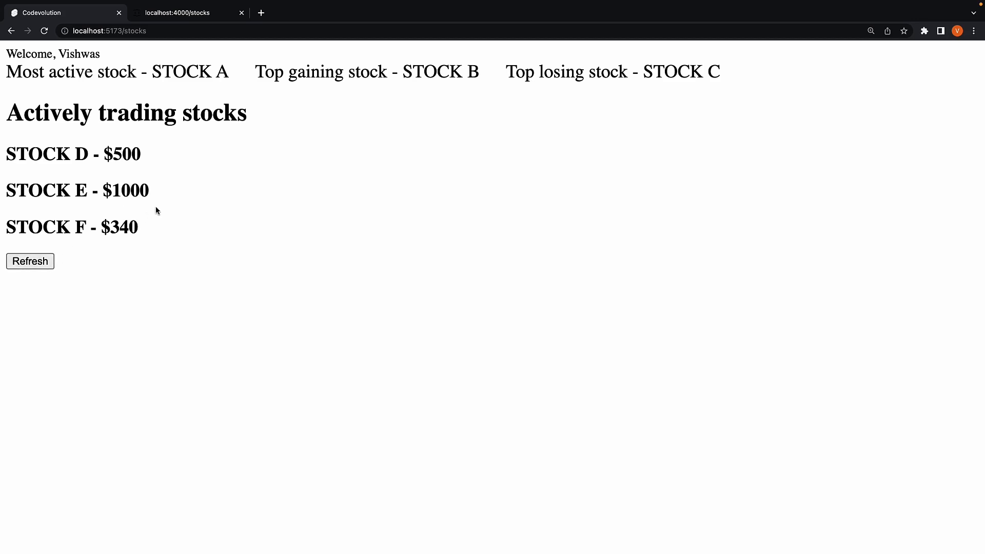
mouse_move(376, 264)
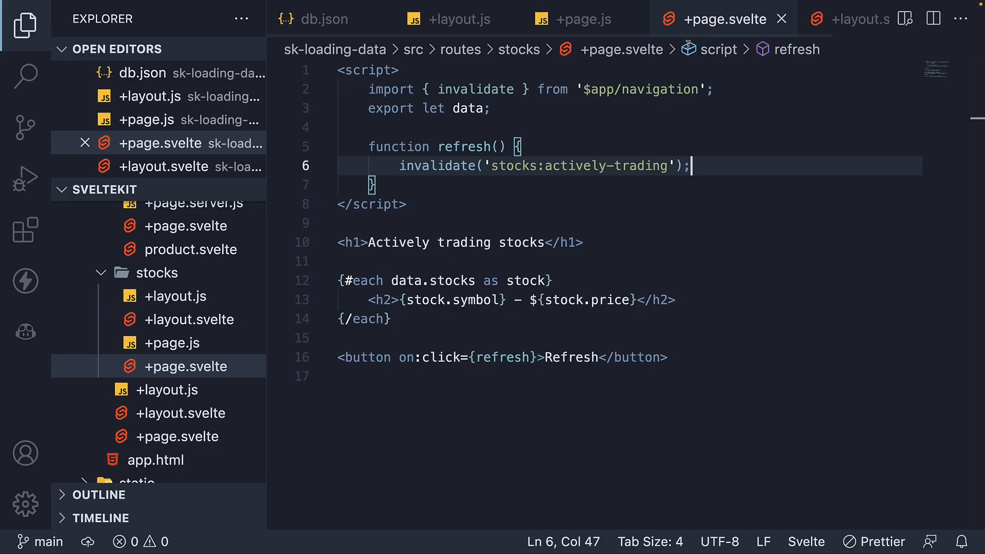
mouse_move(603, 235)
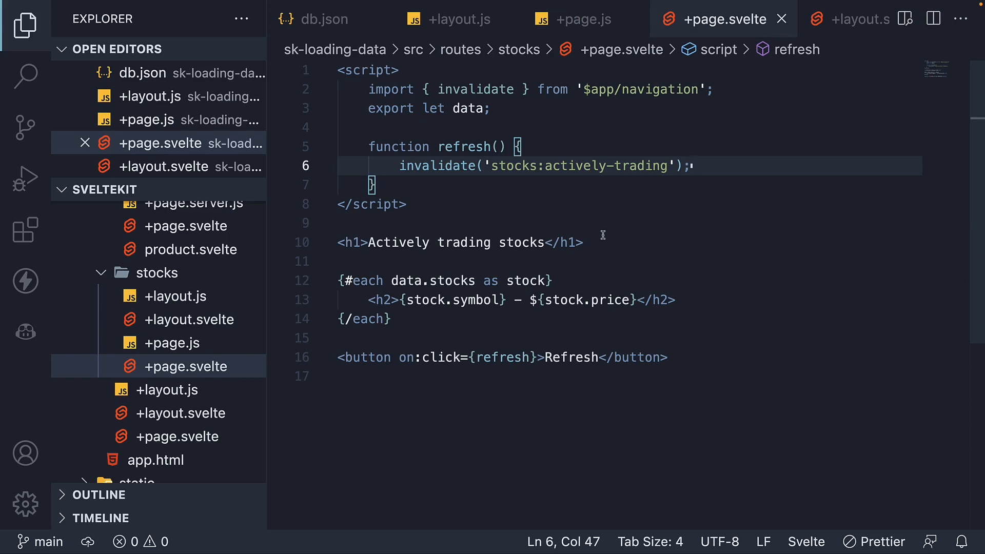
mouse_move(563, 244)
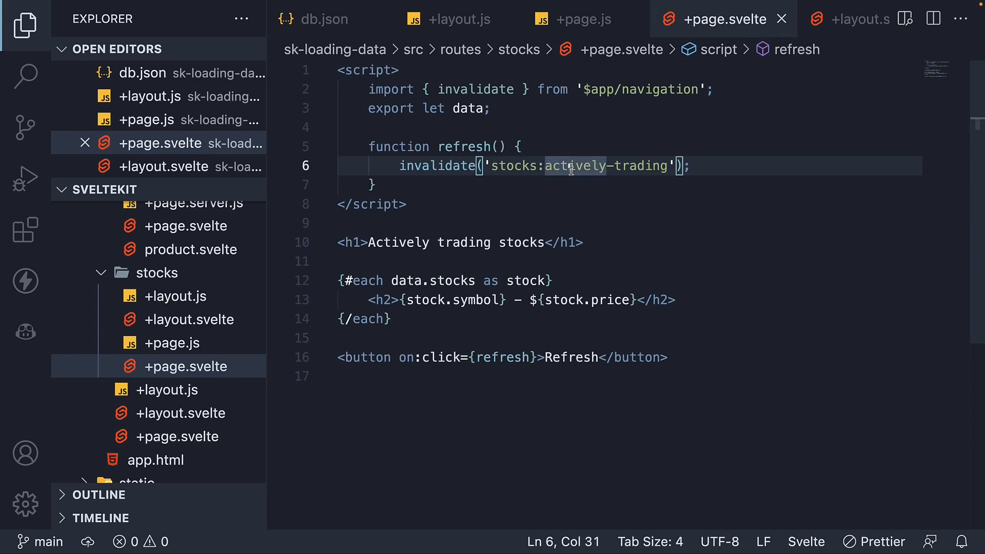
- Replace the keyed invalidate with invalidateAll() from $app/navigation in the refresh function
left_click(322, 18)
type("invalidateAll(")
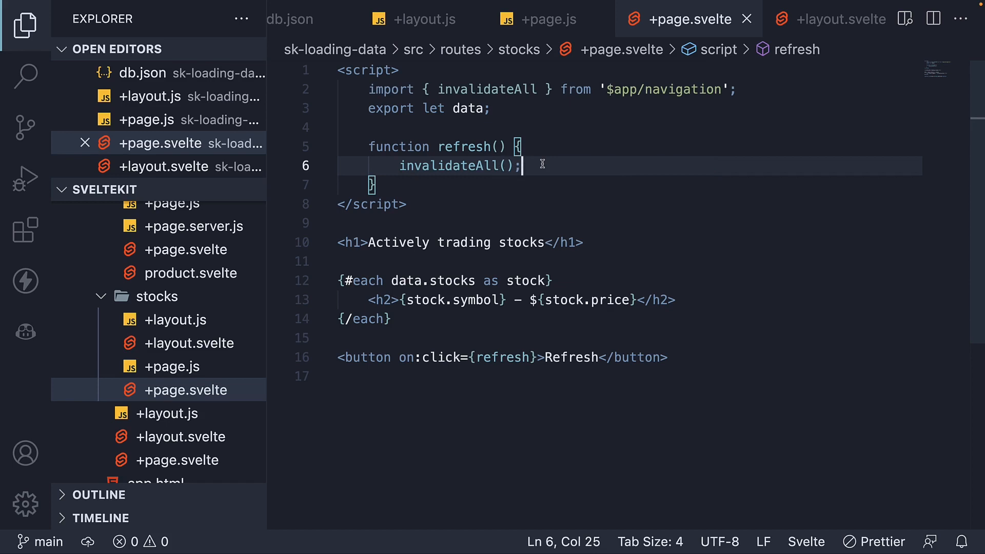
mouse_move(591, 186)
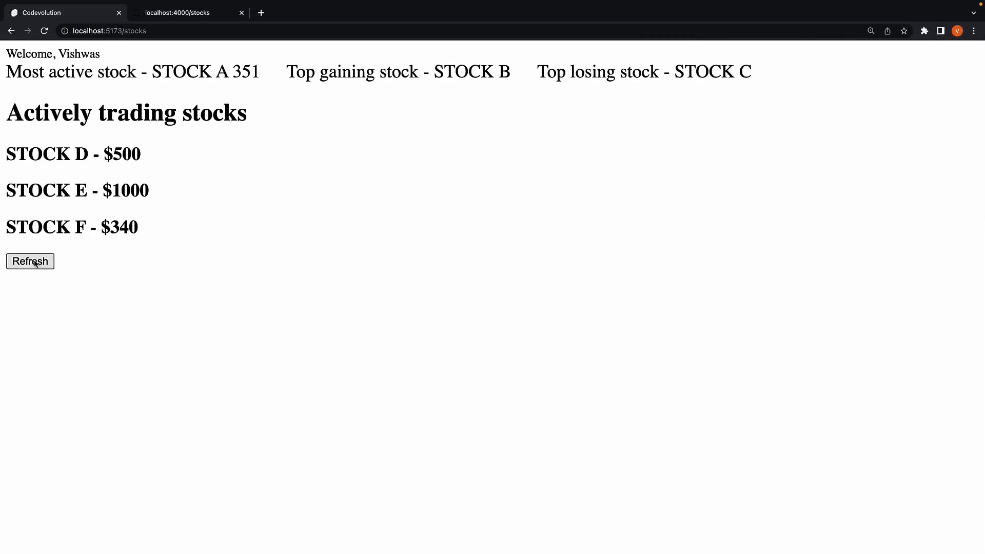
- Refresh so every price updates: STOCK A 851, D $600, E $100, F $40
left_click(30, 261)
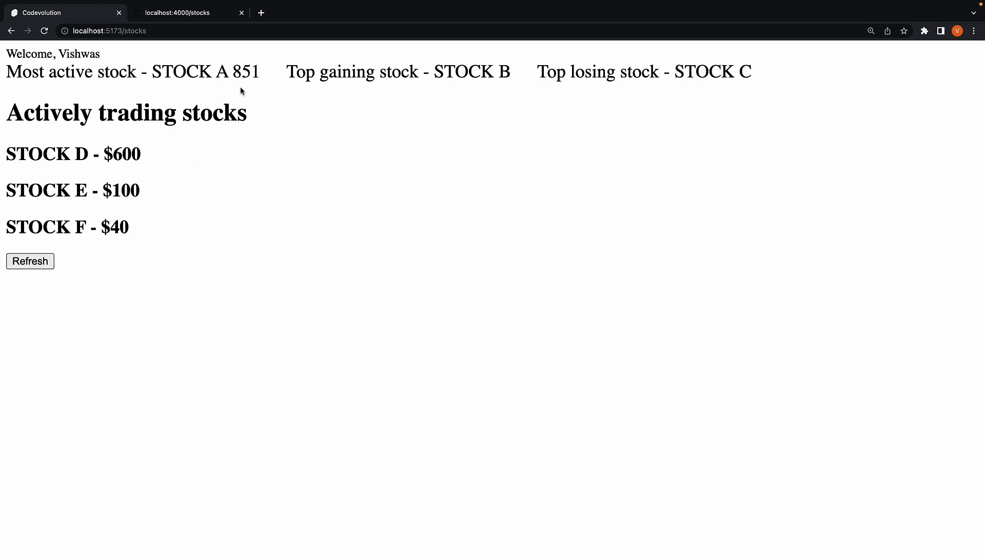
mouse_move(149, 244)
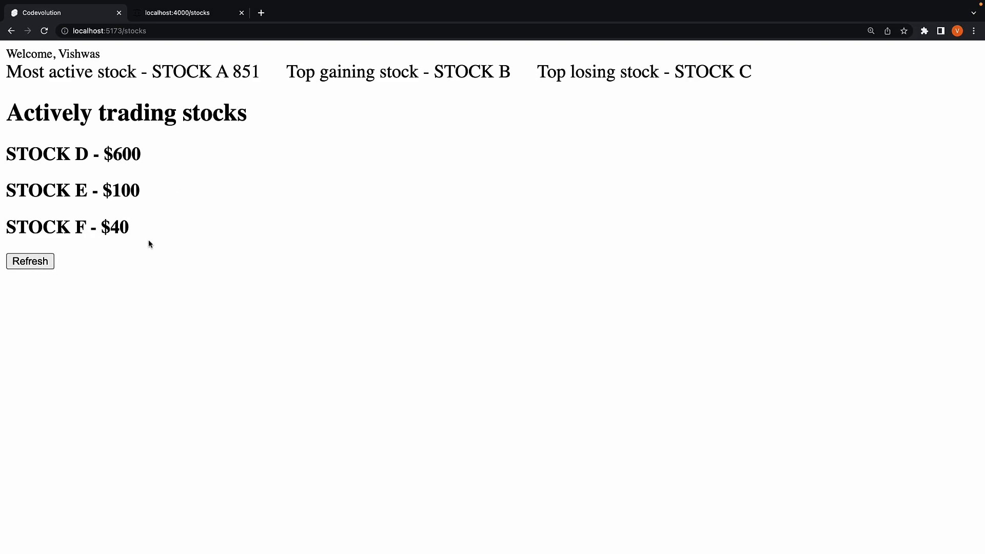
mouse_move(427, 283)
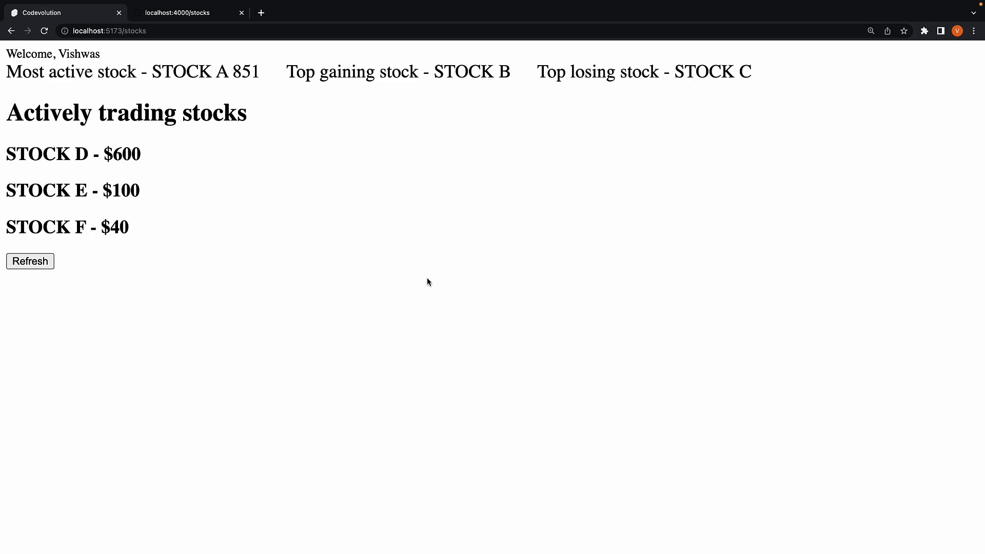
mouse_move(400, 259)
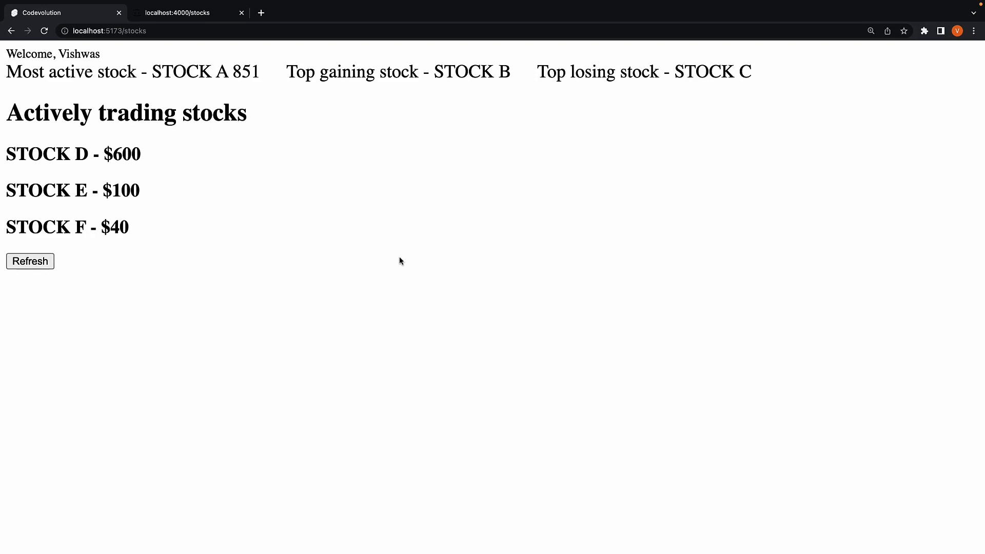